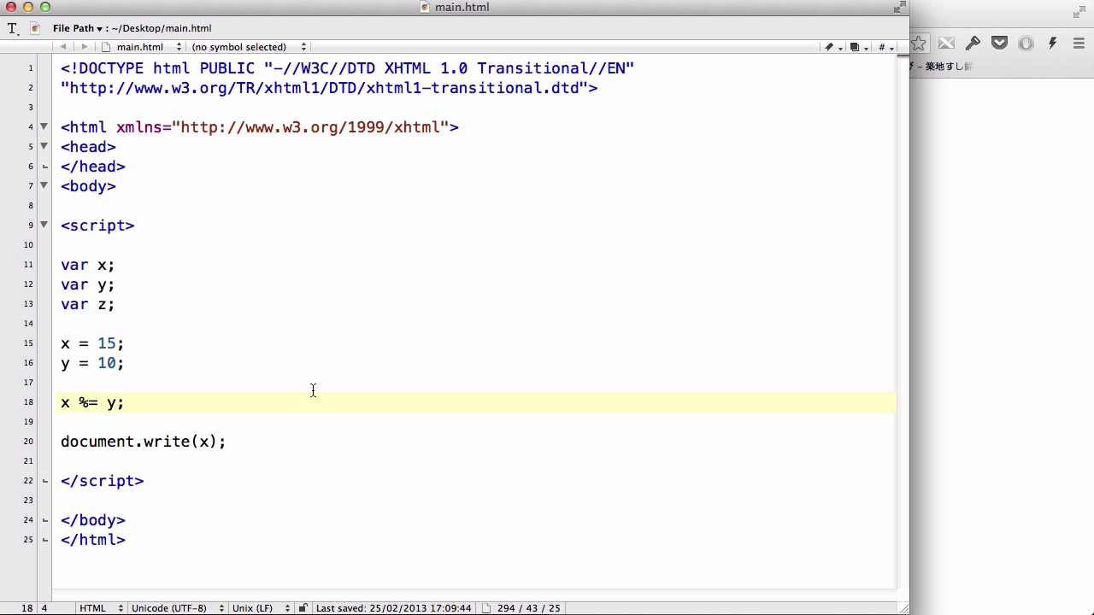
- Delete the old y = 10 and modulus example lines, then select the leftover document.write line
left_click_drag(60, 363, 124, 403)
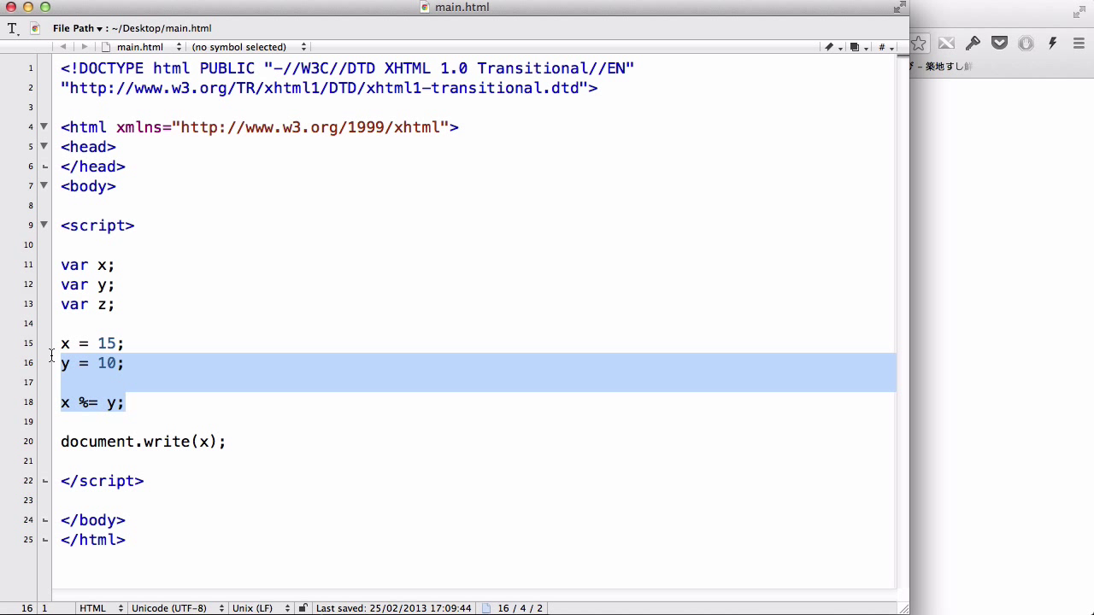
key("Delete")
type("+")
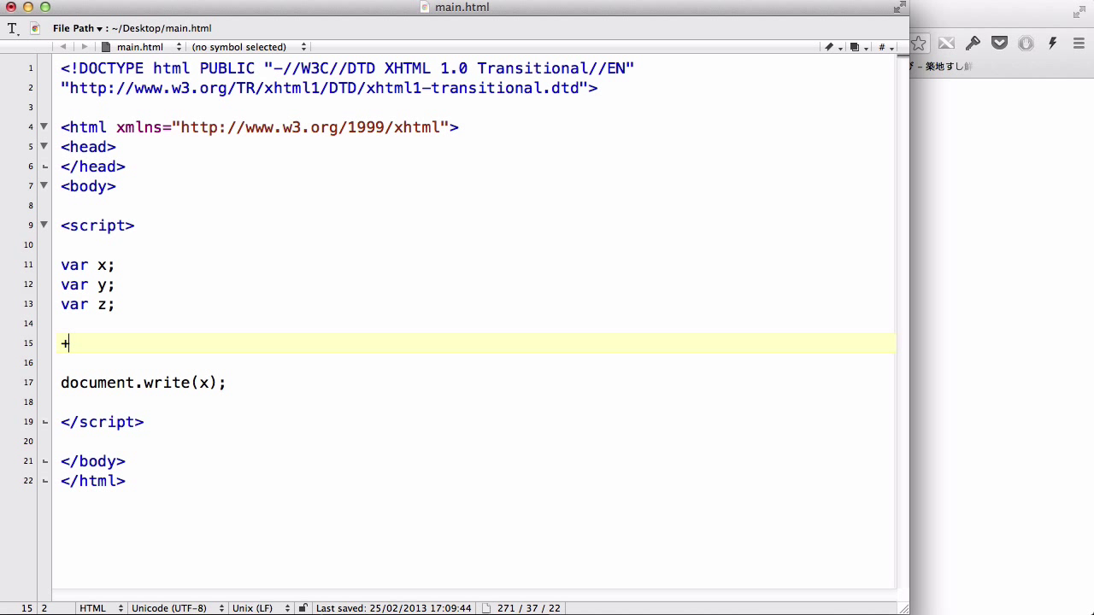
key("backspace")
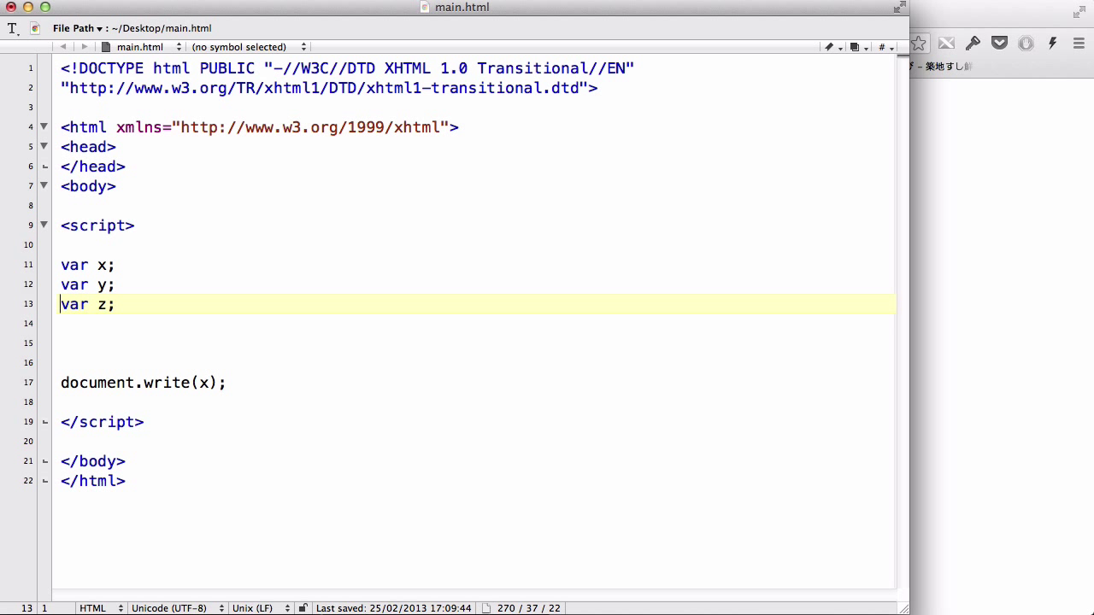
left_click(143, 382)
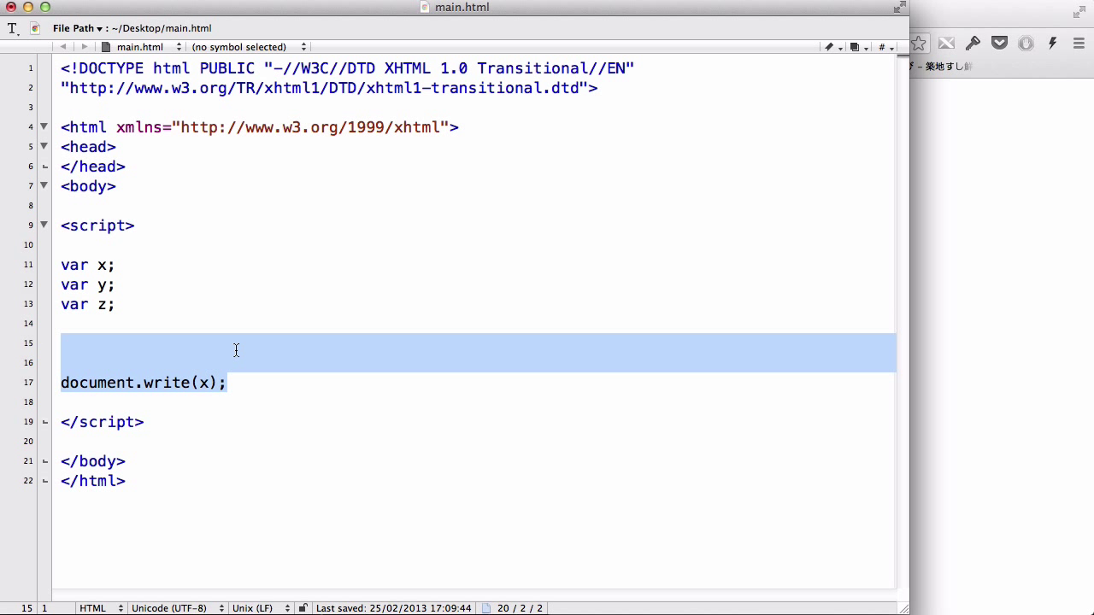
- Write x = "Hello my name is"; and y = "John Ford"; then begin z = x
type("x = \"")
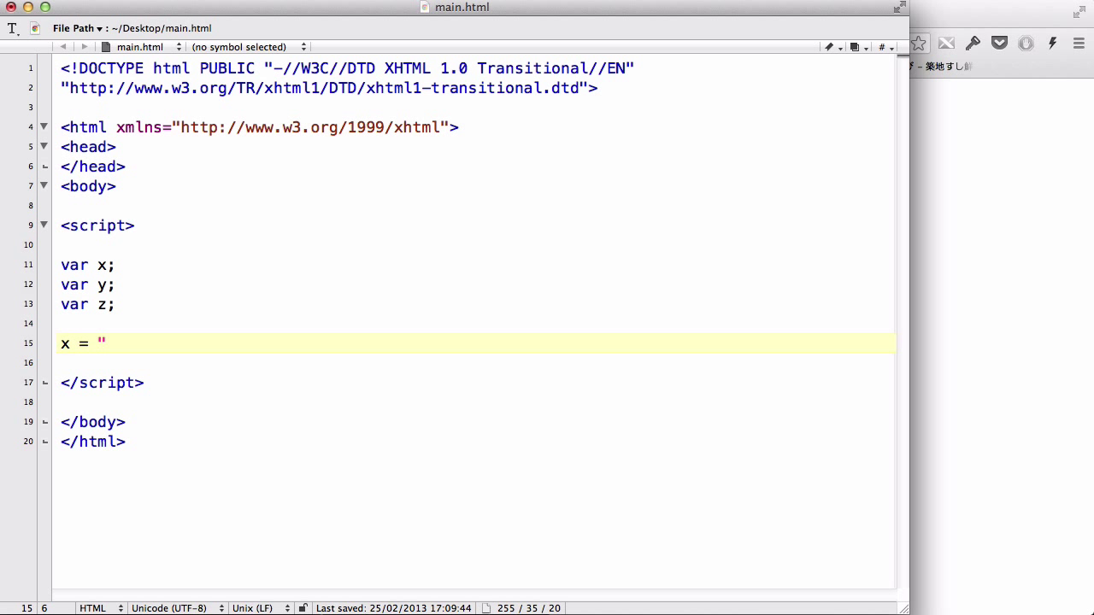
type("Hello")
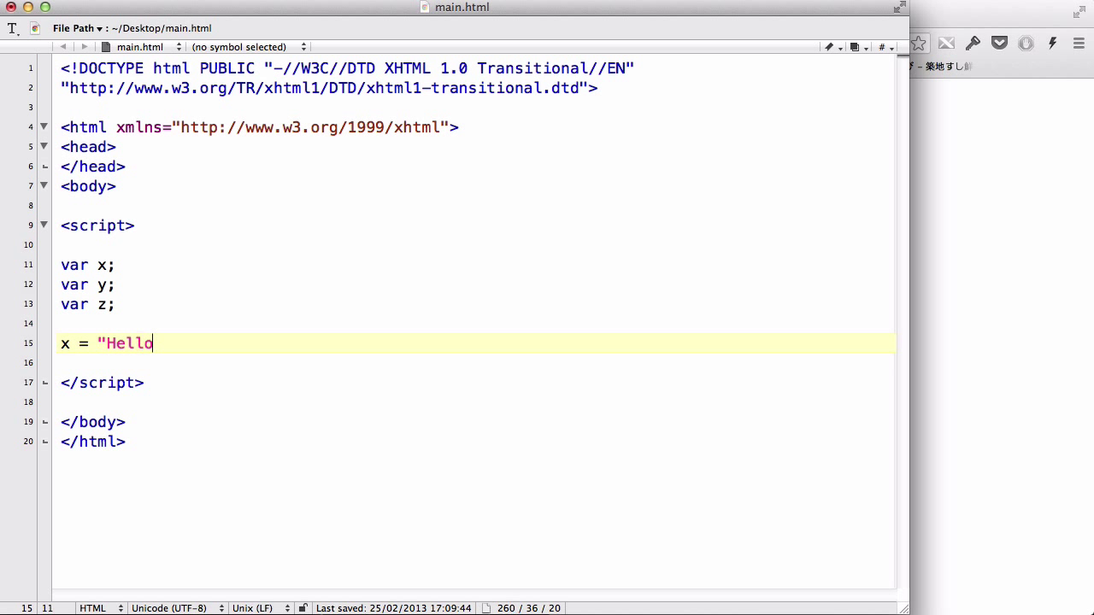
type("my name")
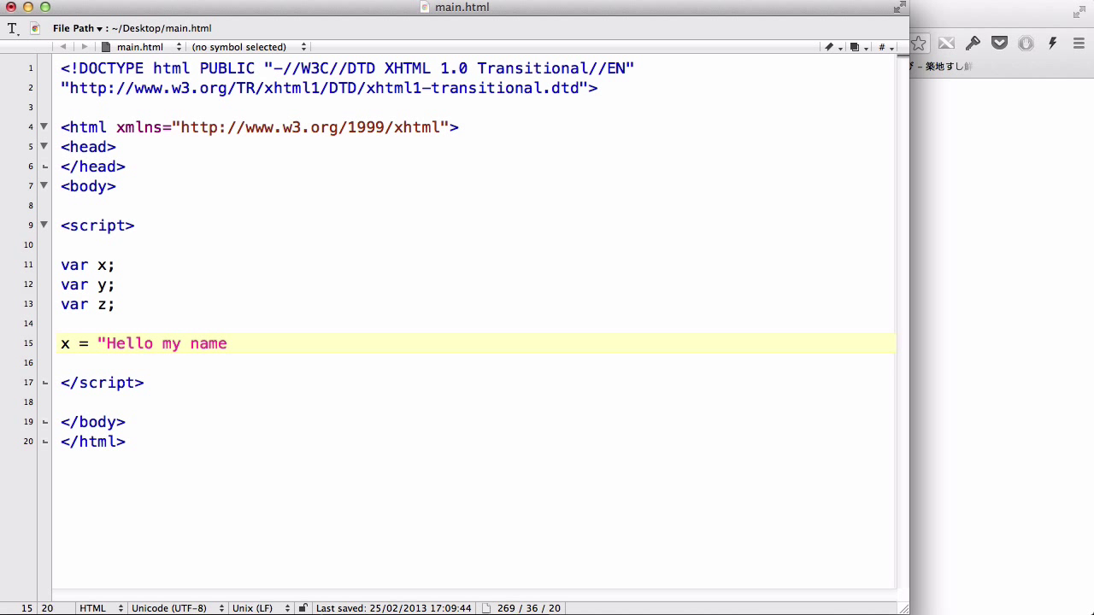
type("is")
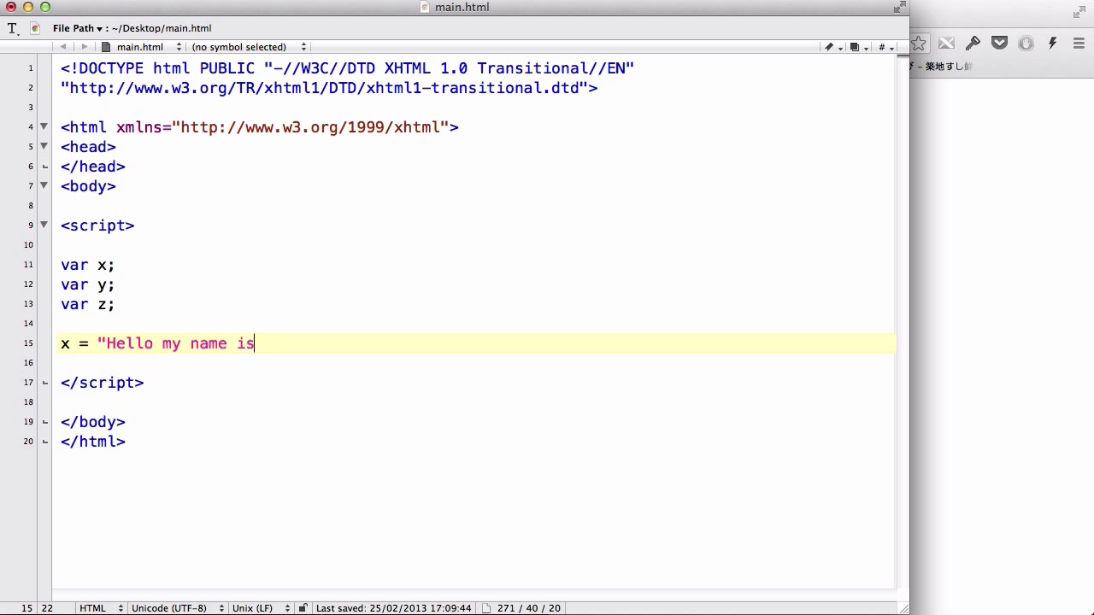
type("\";")
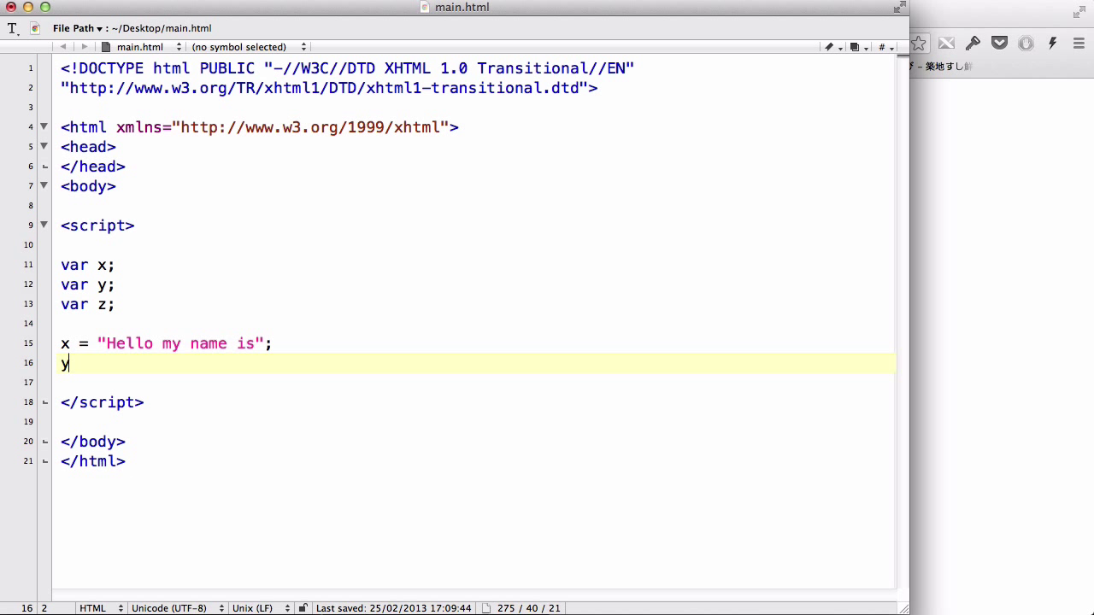
type("= \"")
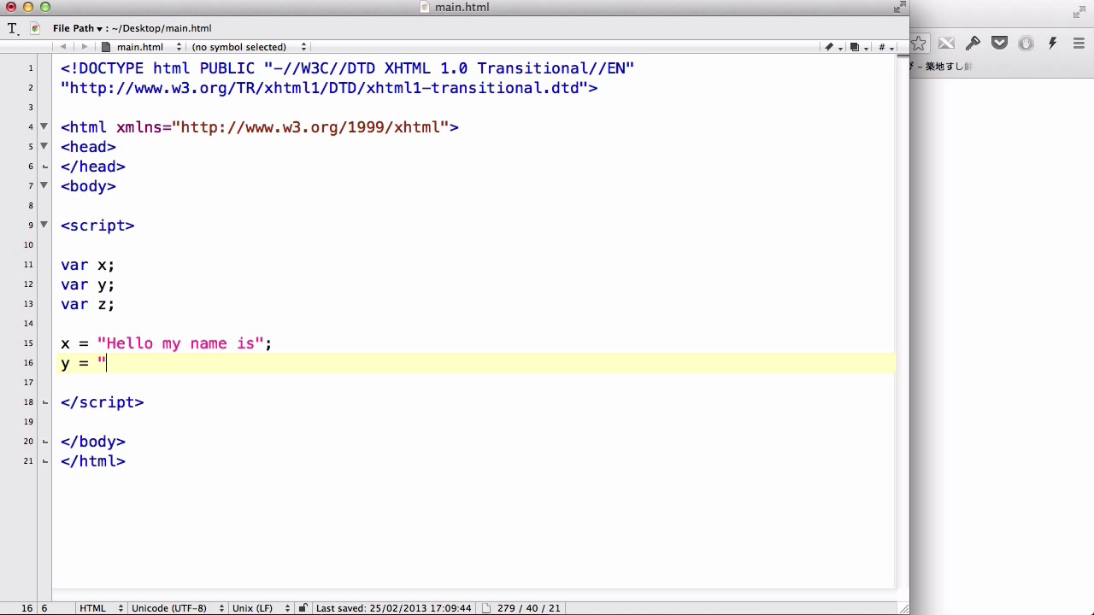
type("John Ford\";")
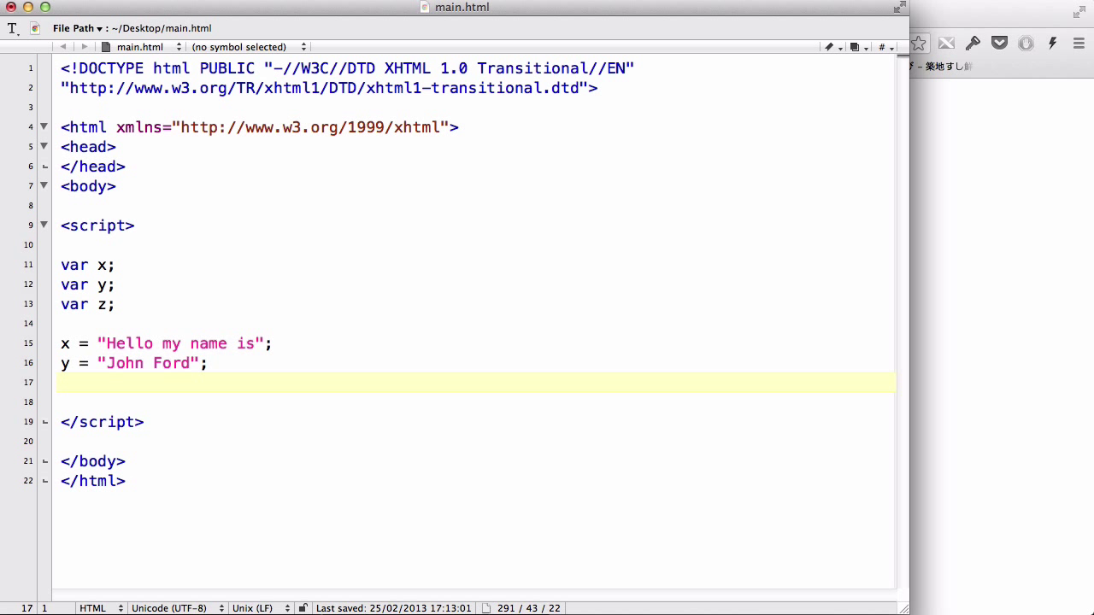
type("z =")
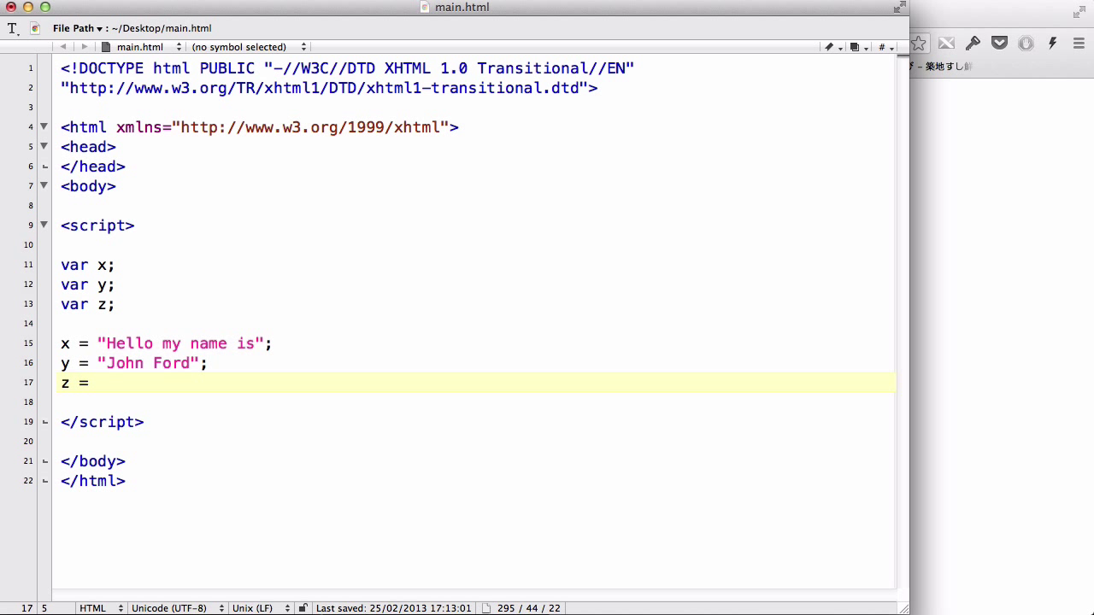
type("x _")
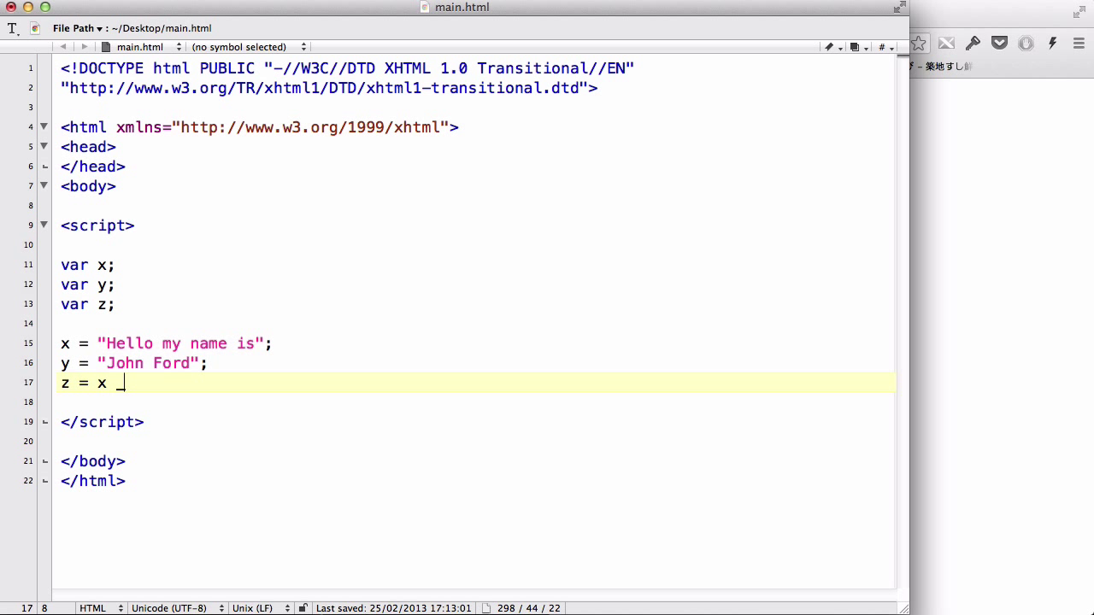
- Complete z = x + y with the comment //Hello my name is & John Ford
type("+ y;")
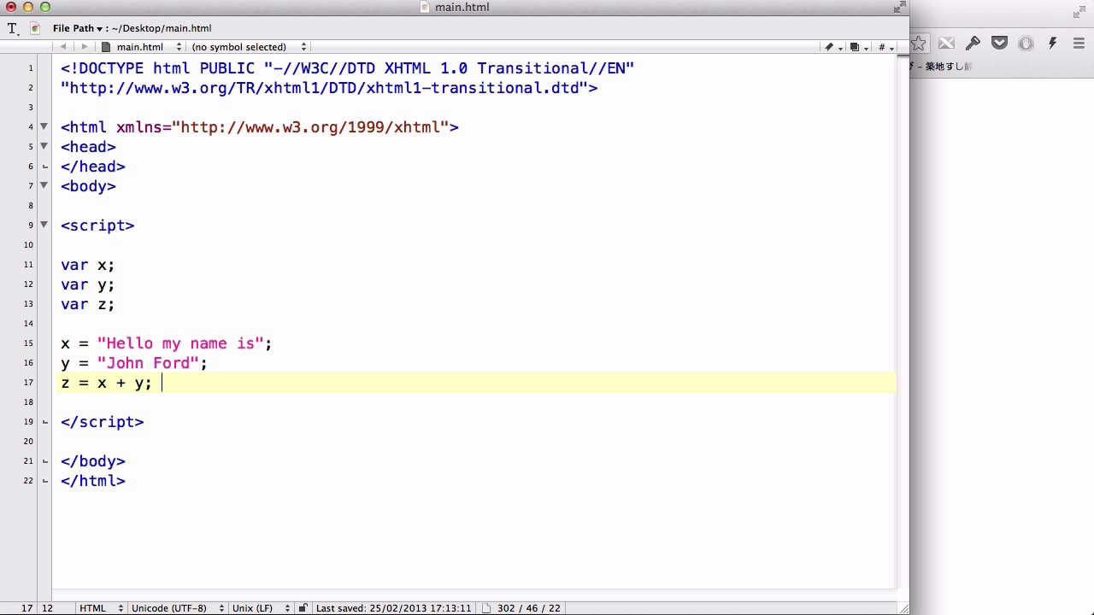
type("//he")
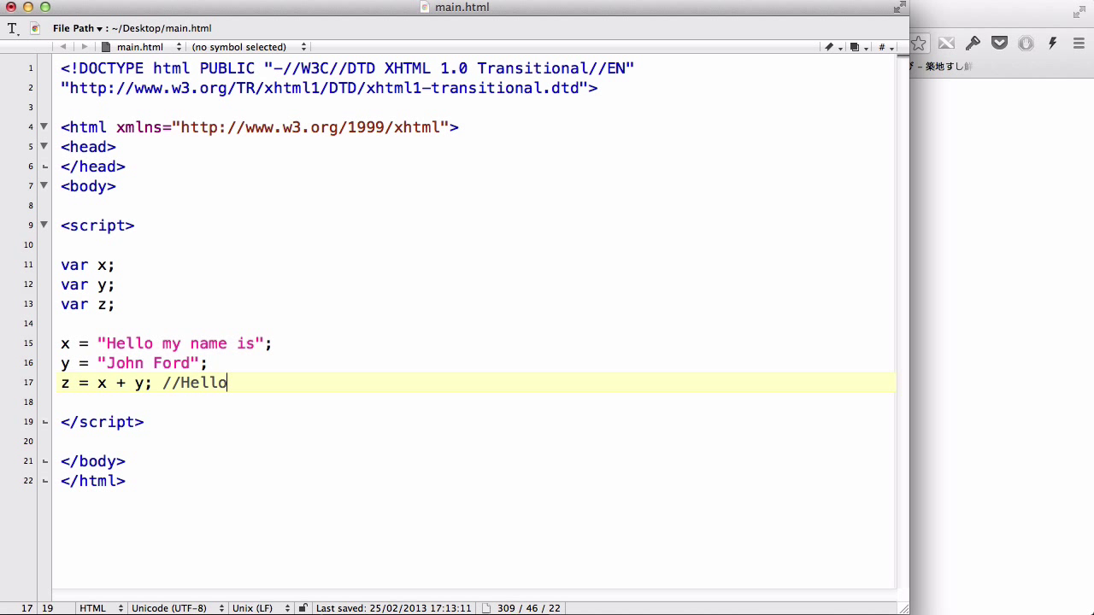
type("my name is &")
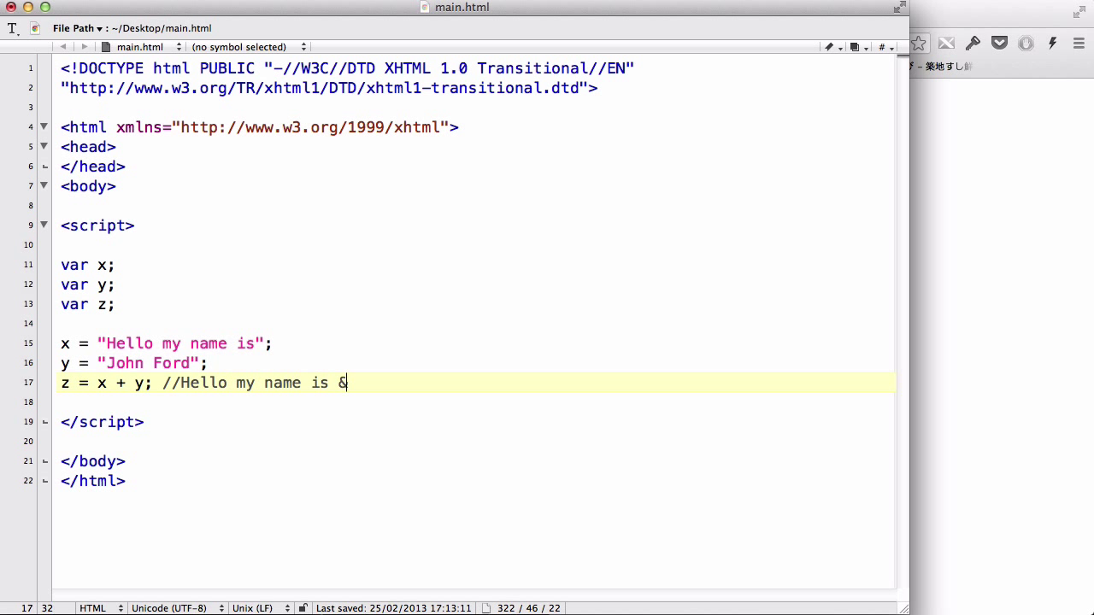
type("John")
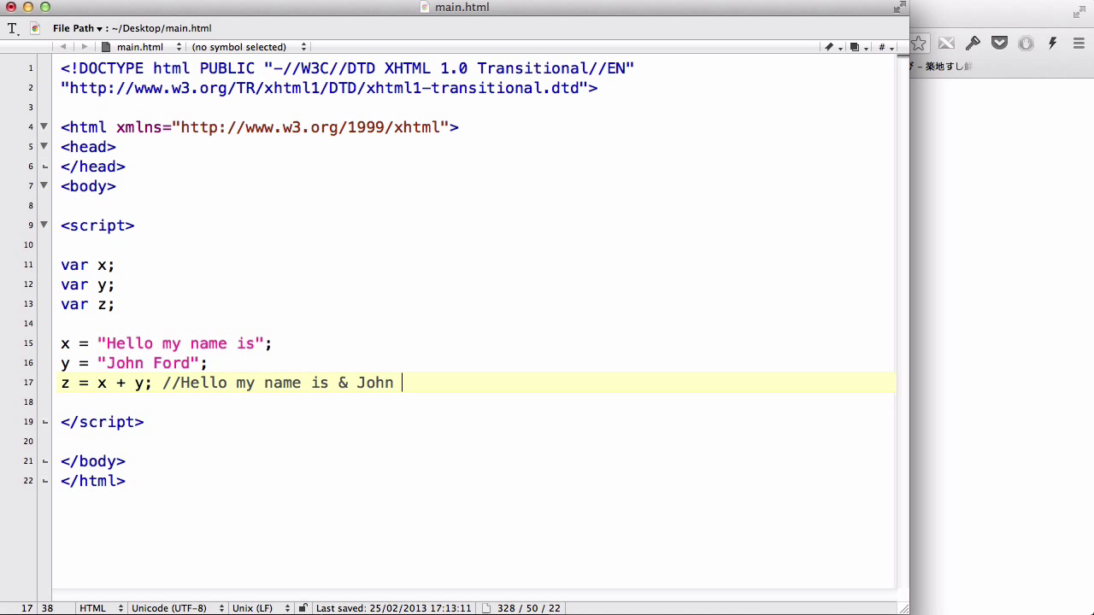
type("Fo")
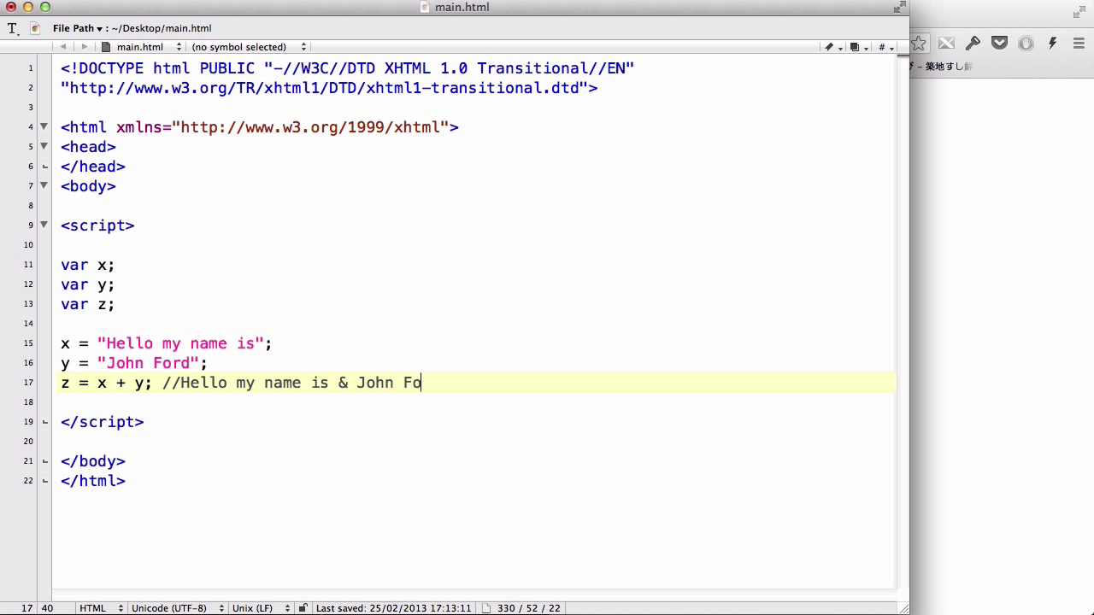
type("rd")
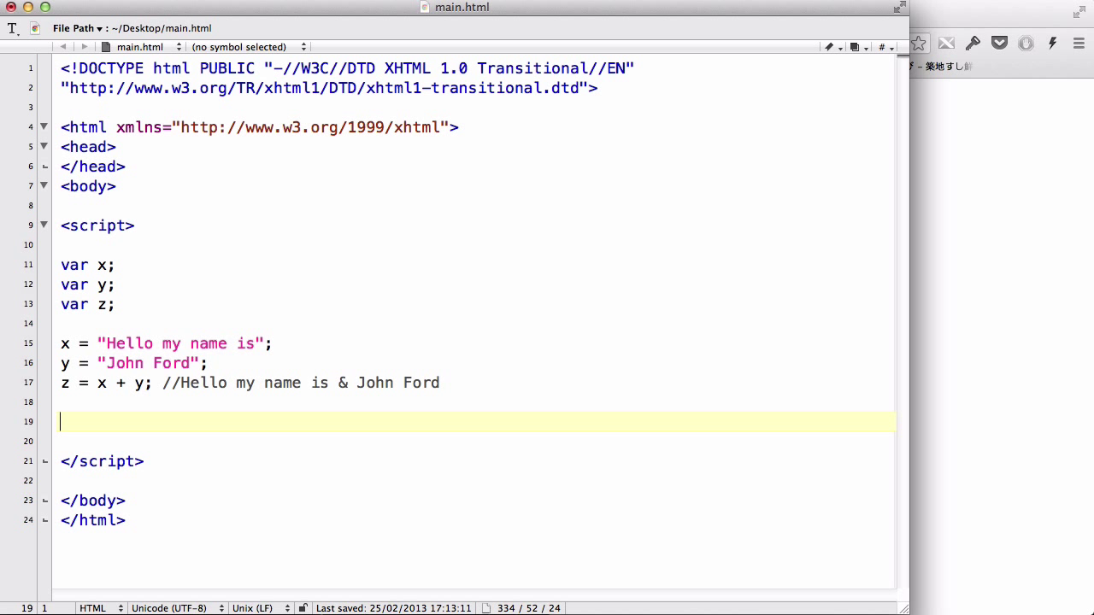
- Add document.write(z) to output z on the page
type("docum")
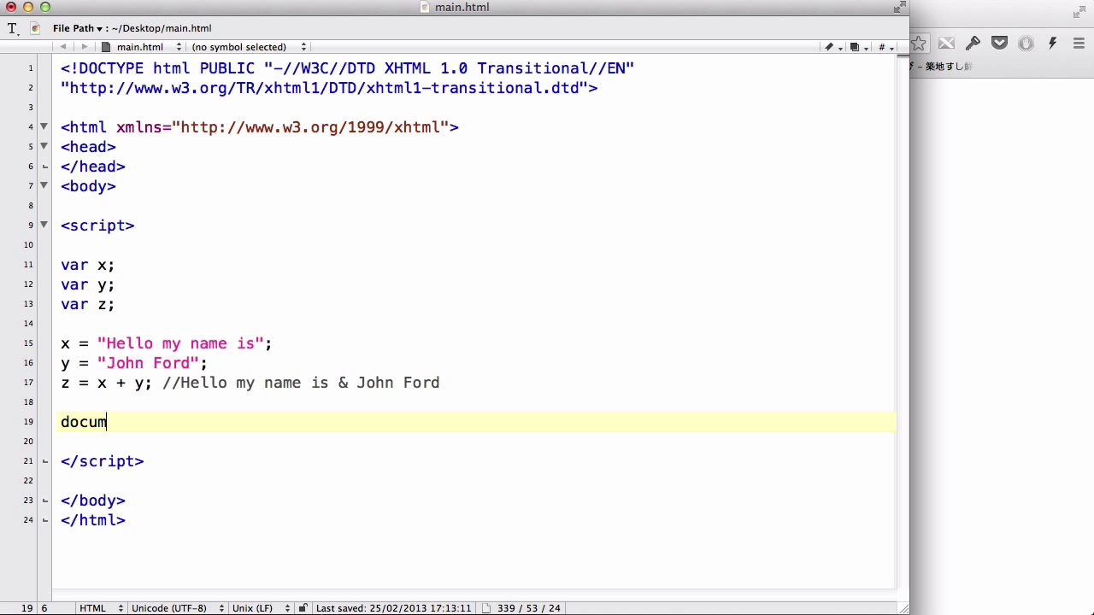
type("ent.wri")
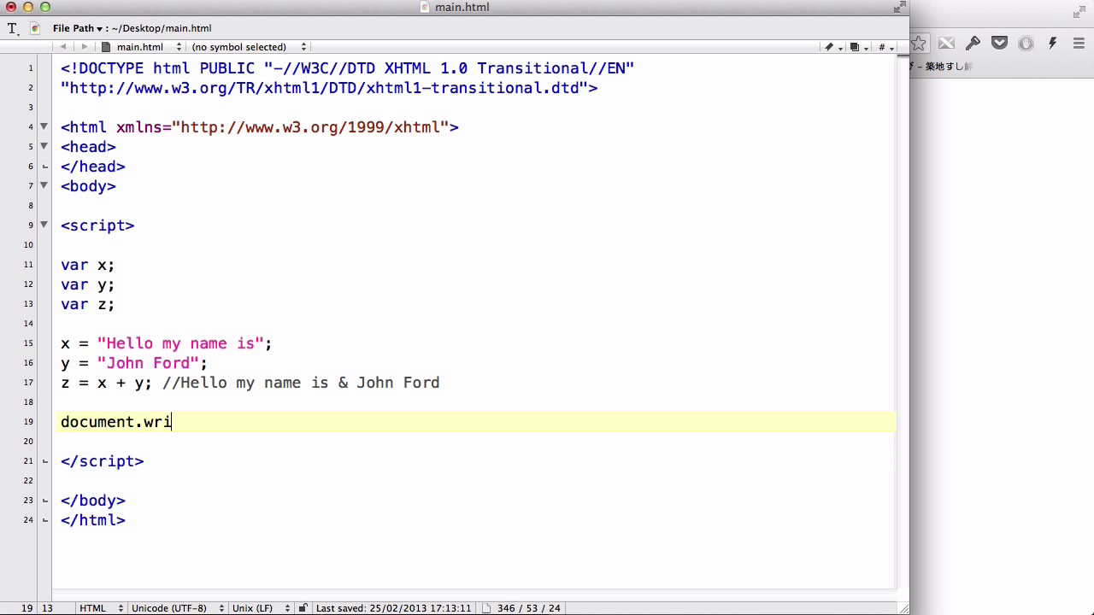
type("te(z);")
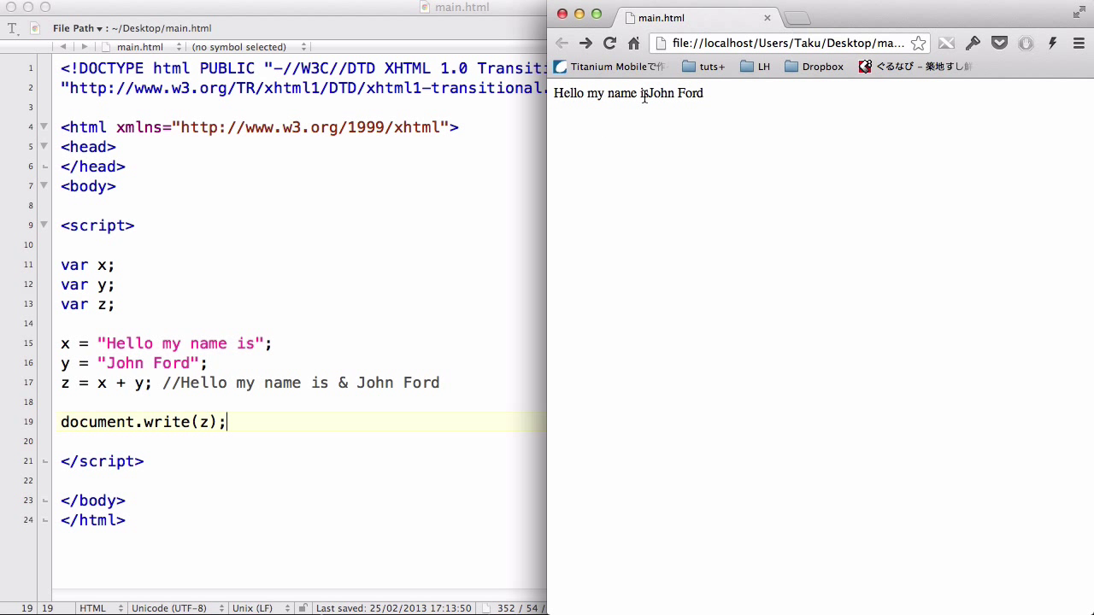
mouse_move(739, 128)
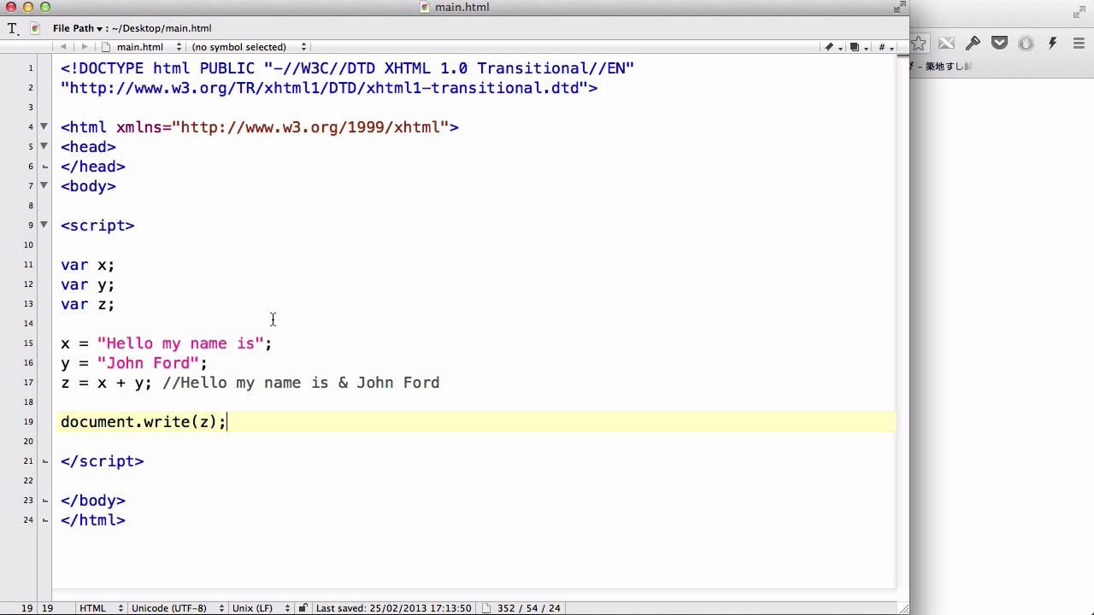
- Add a trailing space to x's string and change y to "John Ford."
left_click(252, 343)
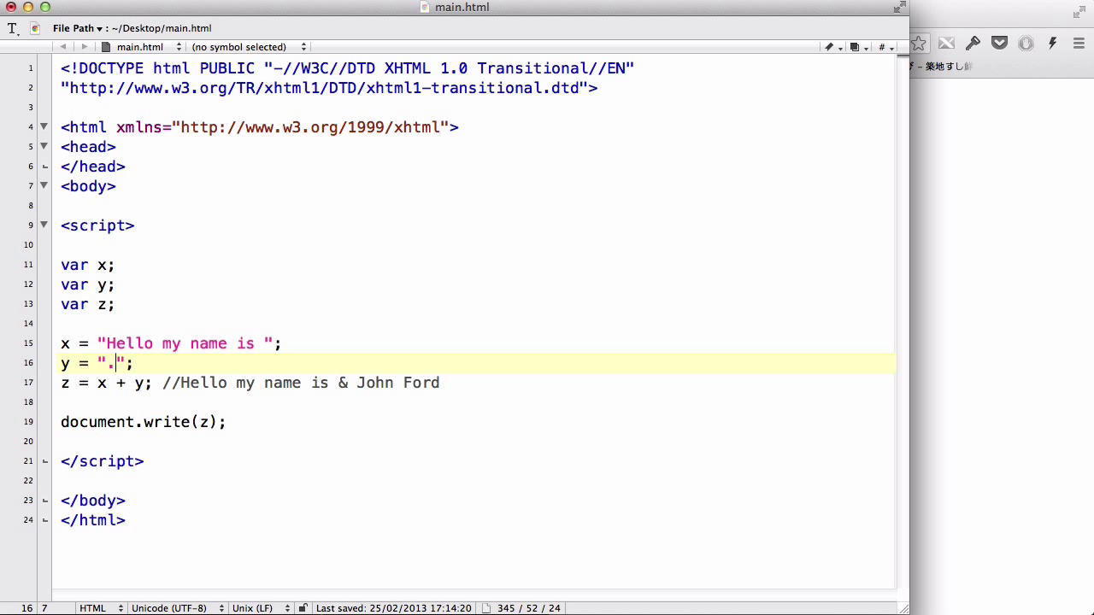
type("John Ford")
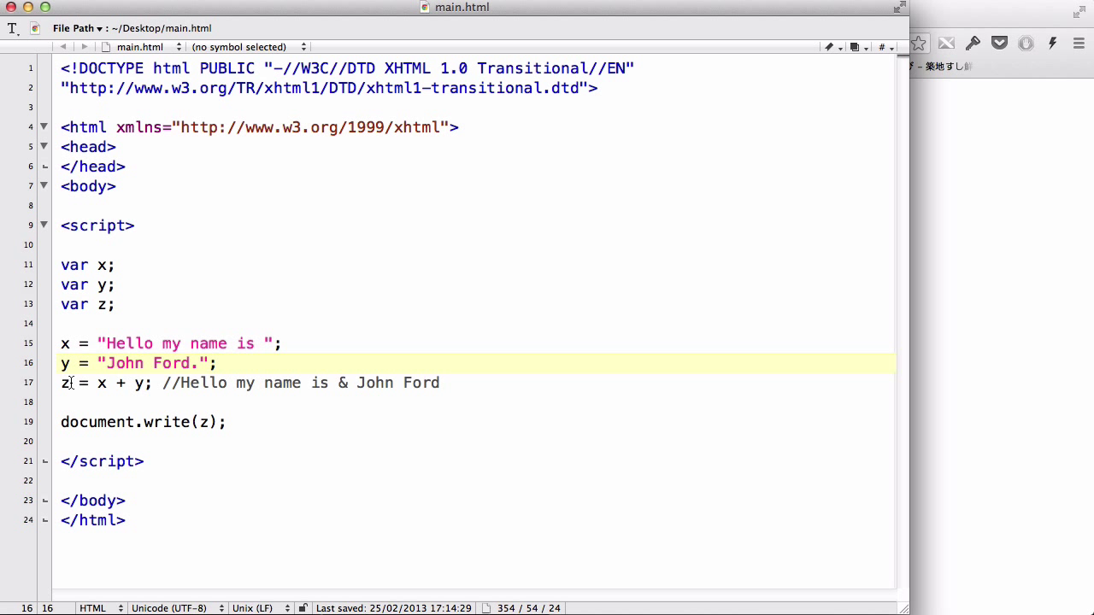
left_click(184, 383)
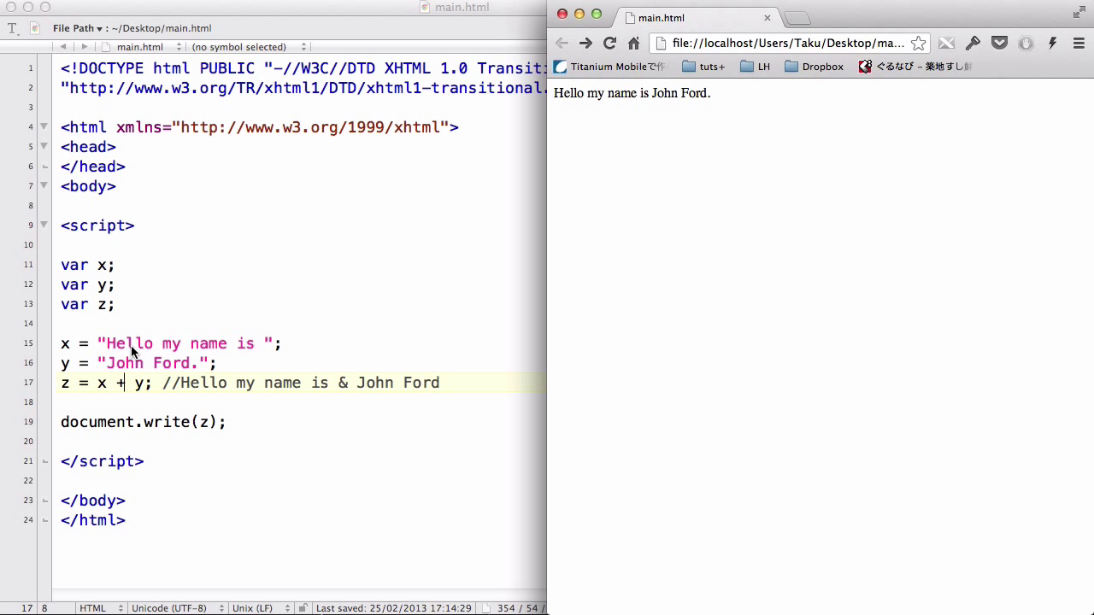
mouse_move(246, 349)
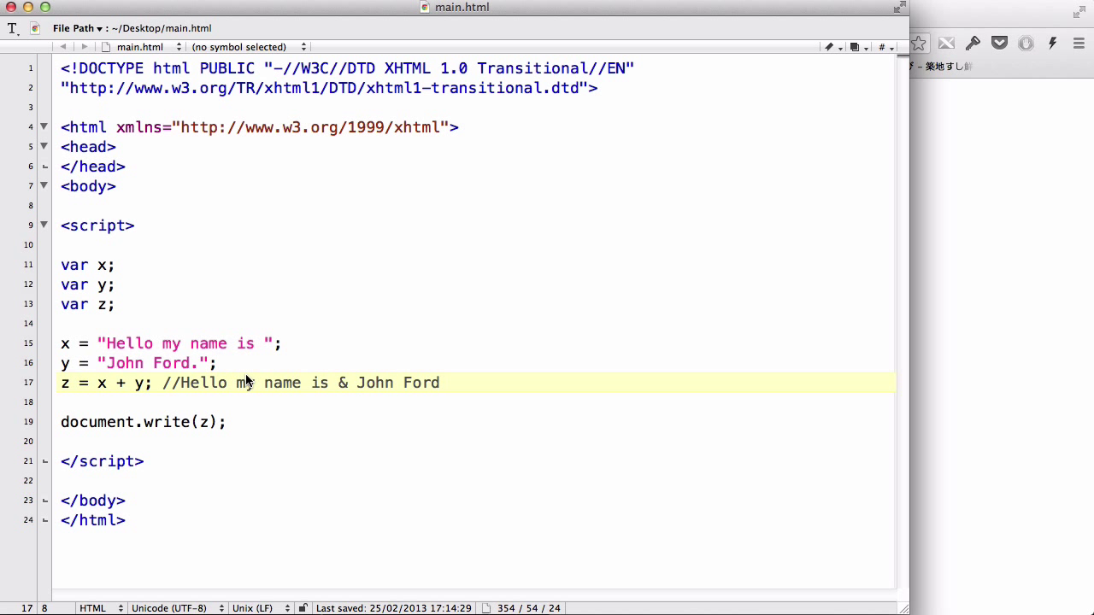
- Select and remove the // comment after z = x + y on line 17
left_click(124, 382)
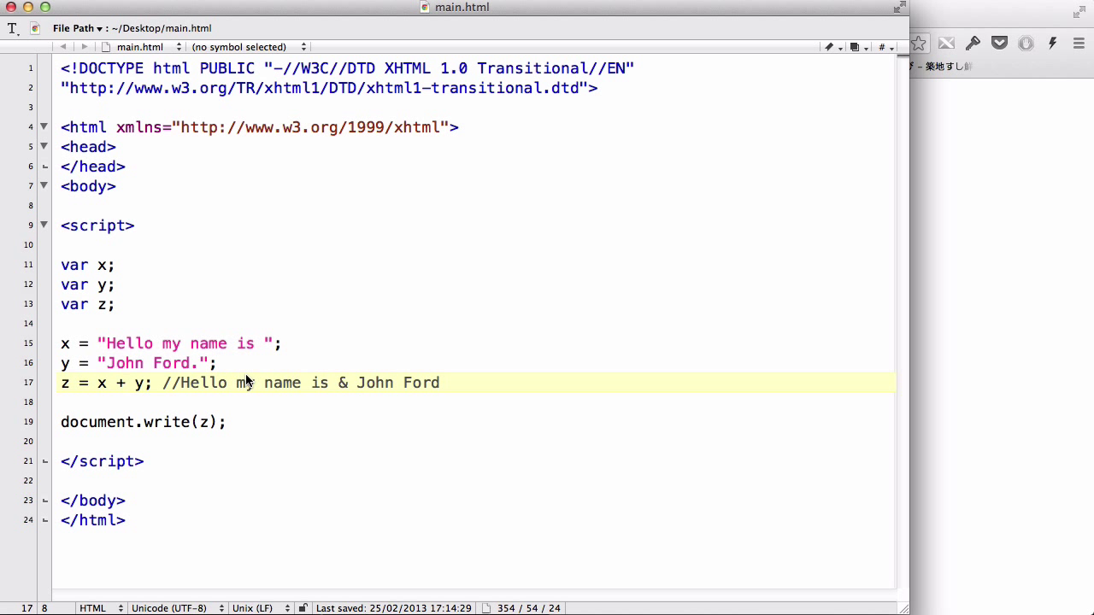
left_click_drag(96, 383, 145, 383)
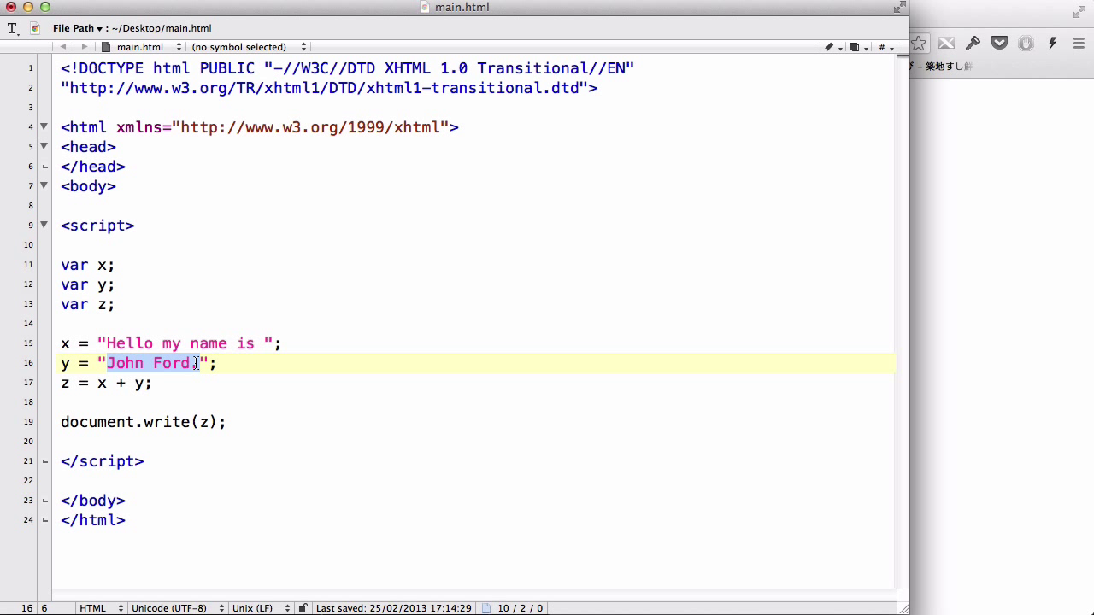
- Replace y's "John Ford." string with the number 100
key("Delete")
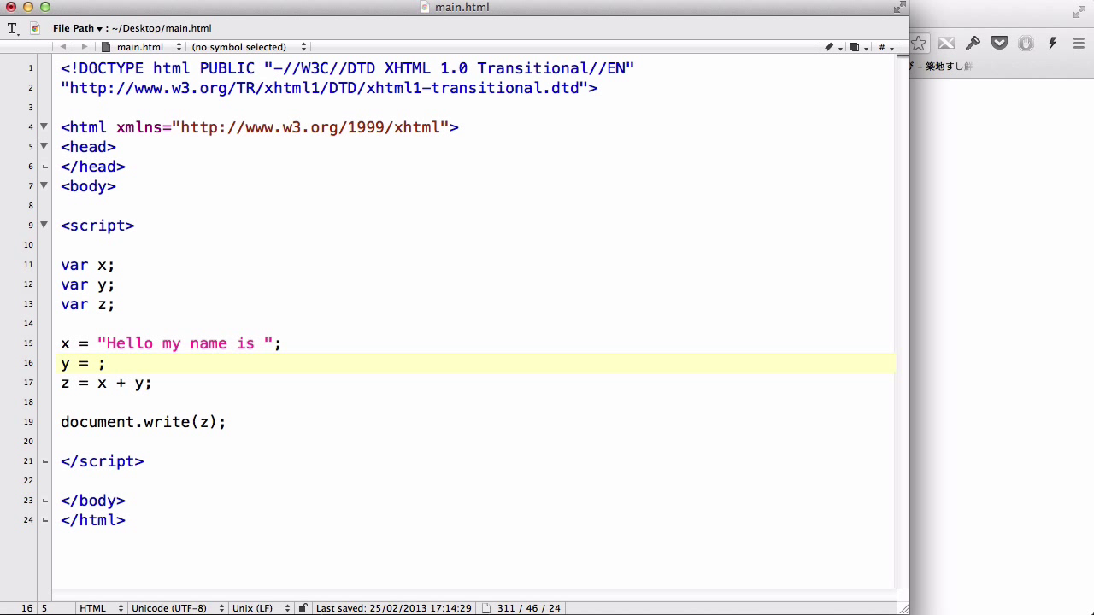
left_click(97, 364)
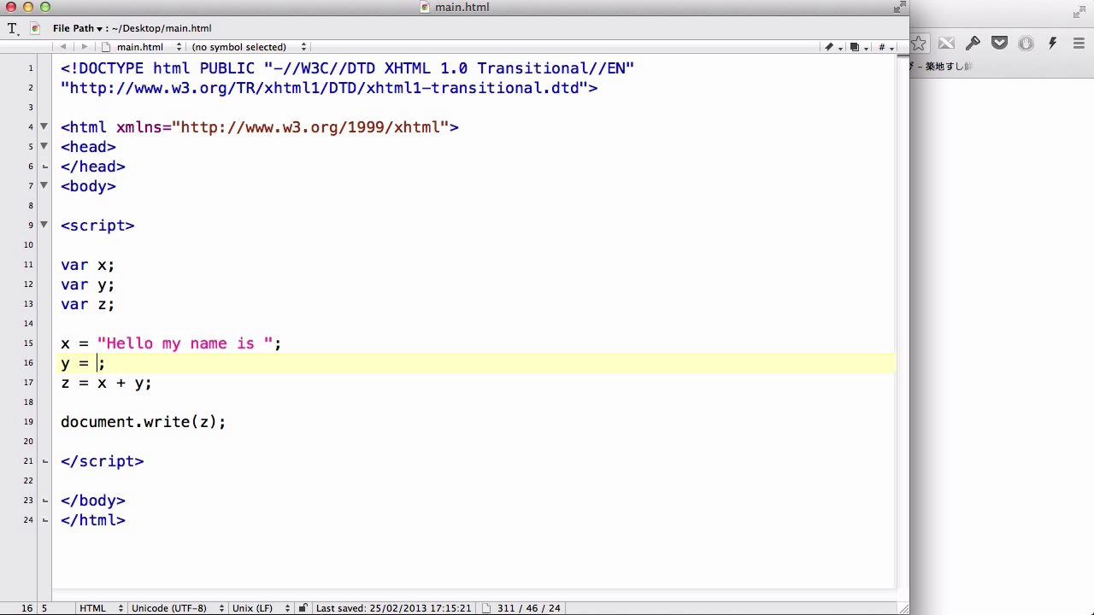
type("100")
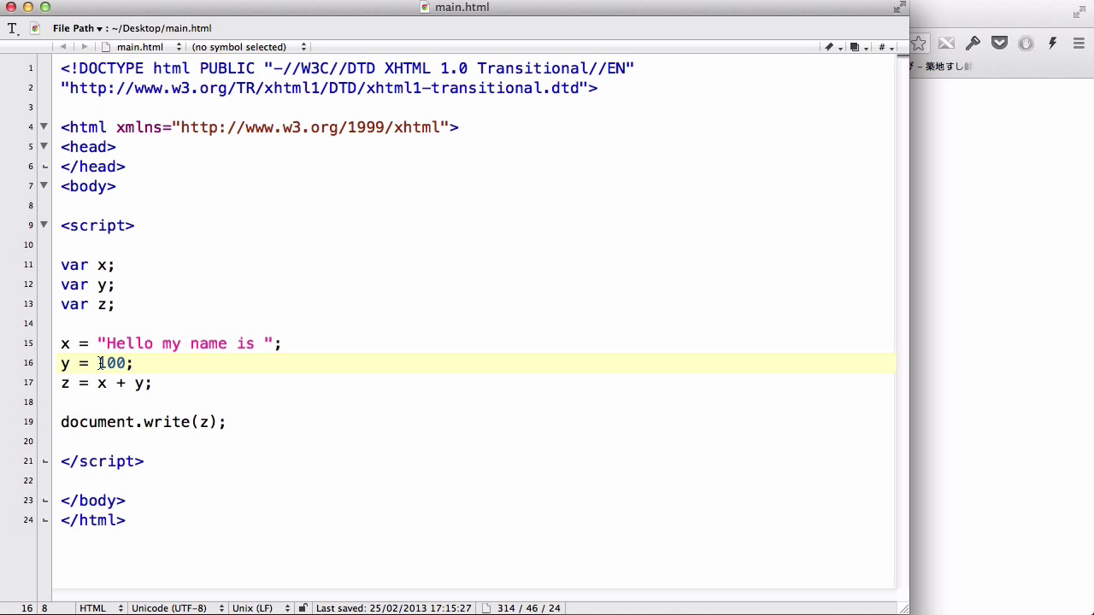
double_click(112, 363)
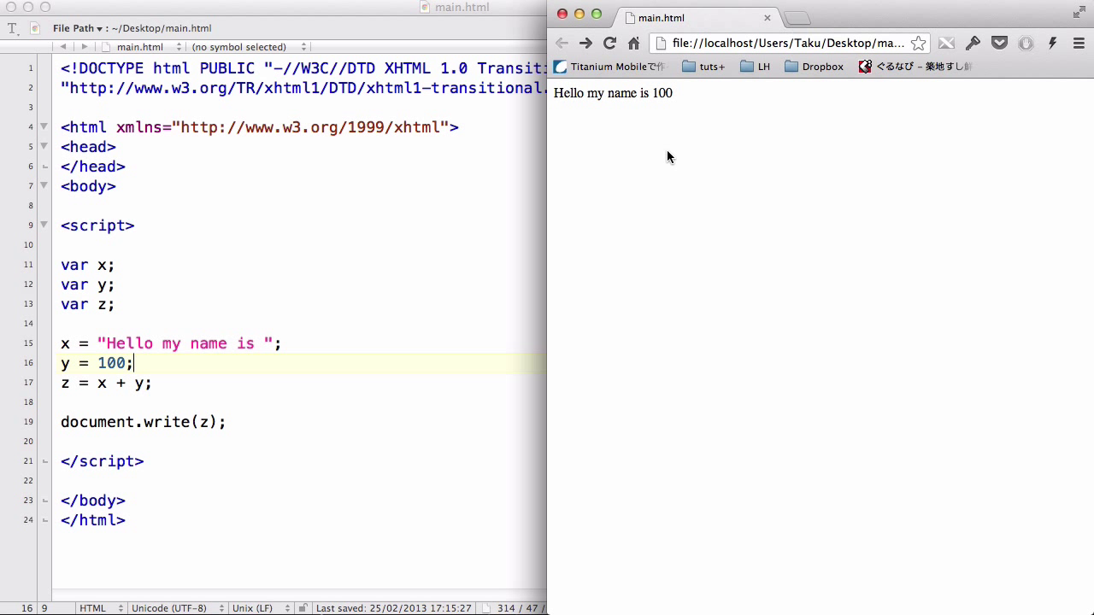
mouse_move(715, 157)
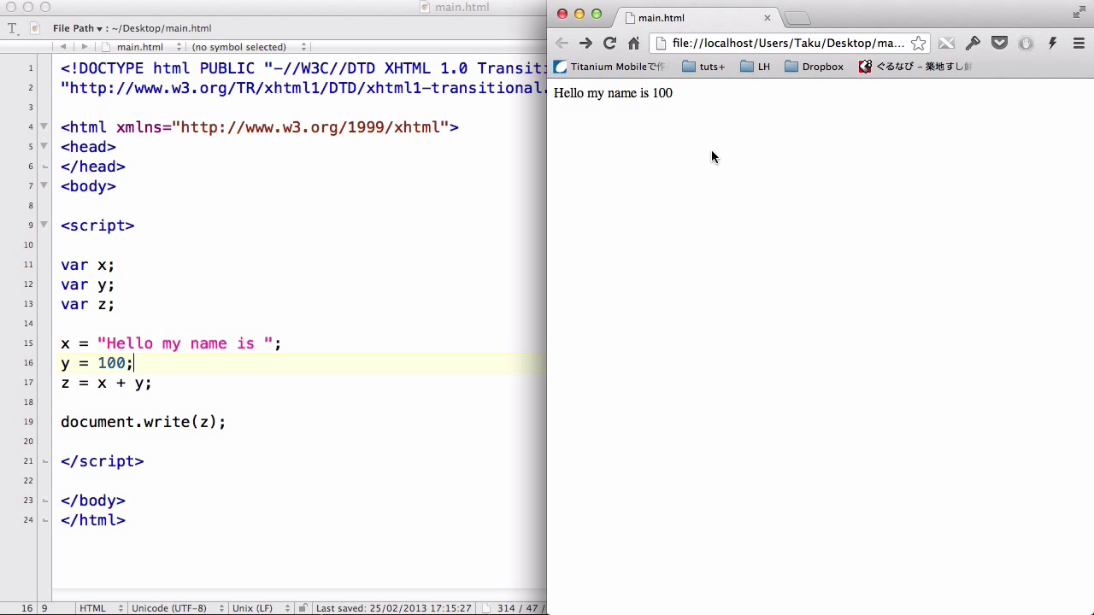
mouse_move(579, 243)
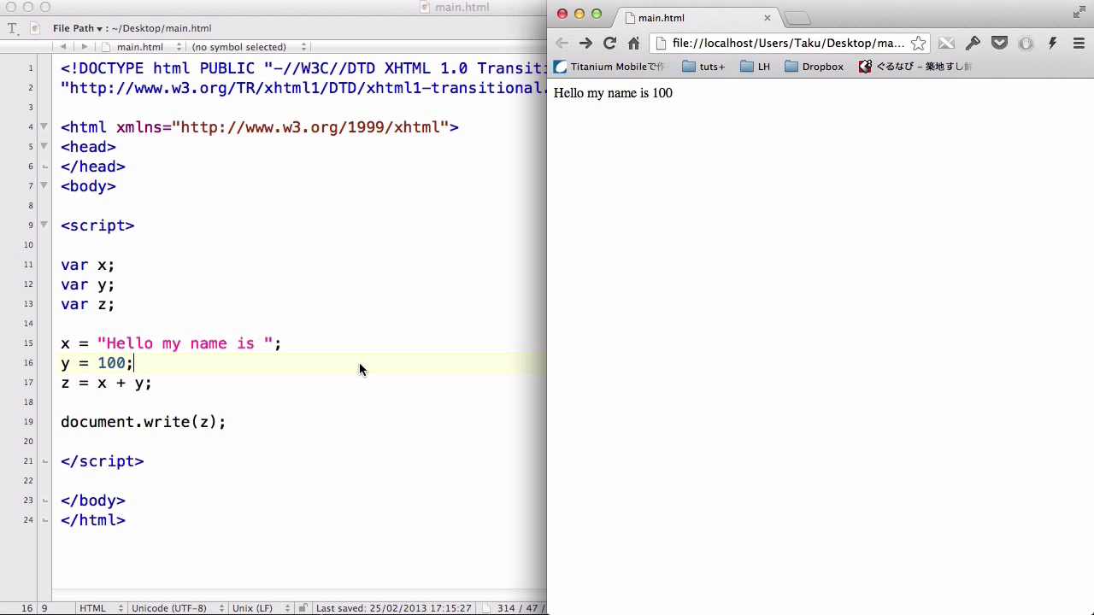
mouse_move(545, 286)
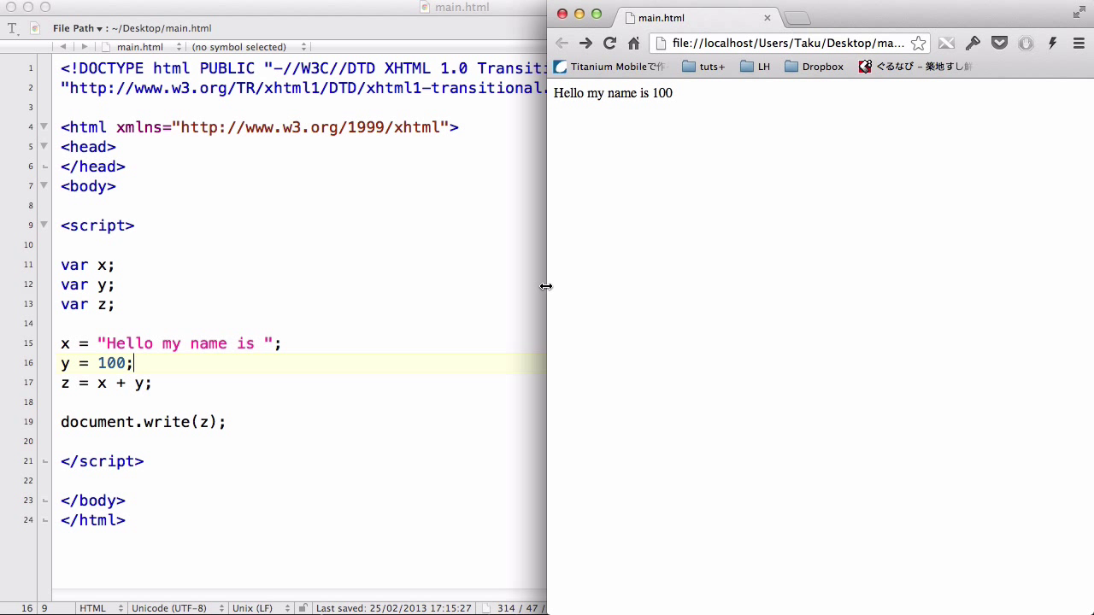
mouse_move(676, 96)
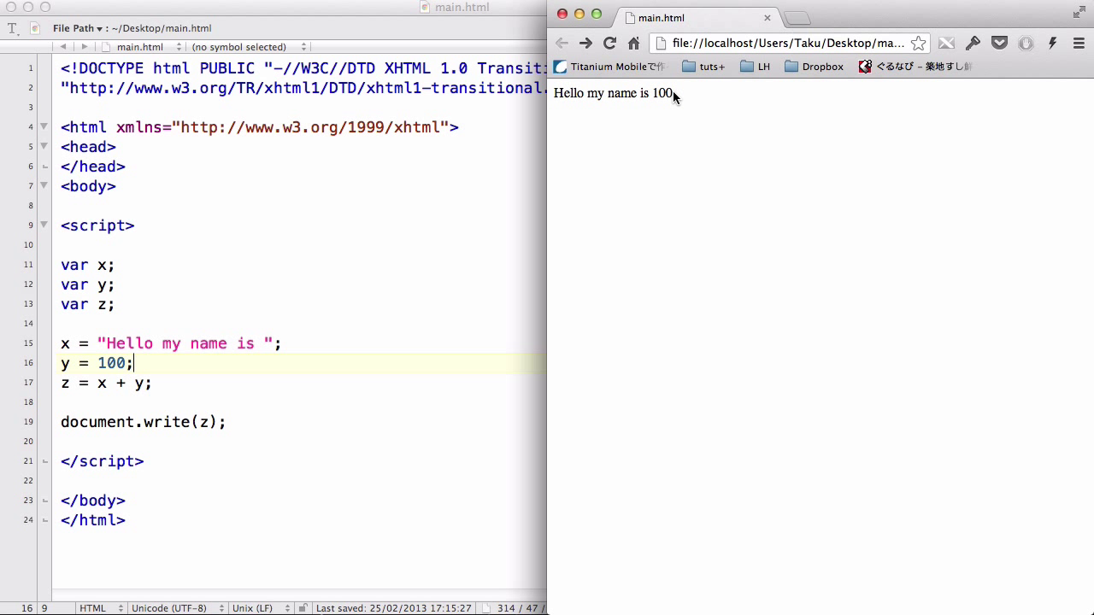
mouse_move(490, 262)
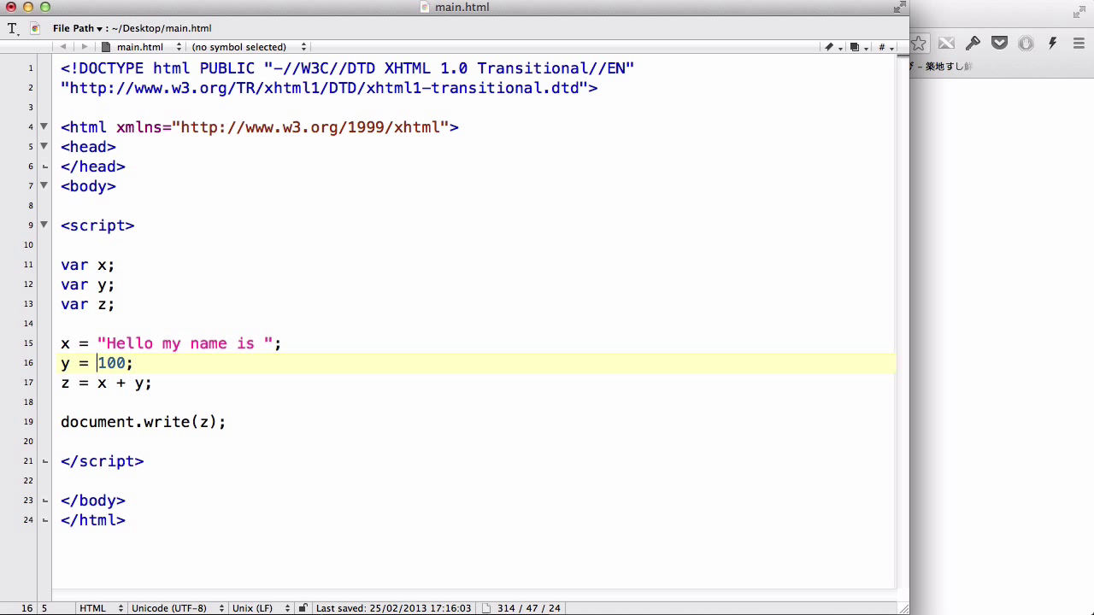
- Bring Chrome back to the front showing 'Hello my name is 100'
left_click(609, 44)
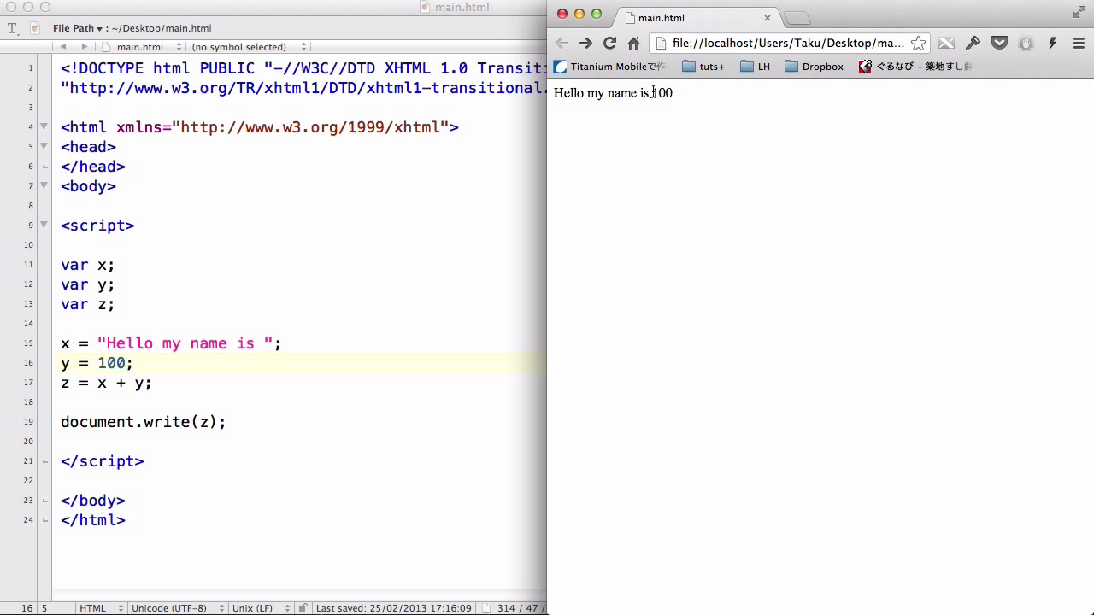
mouse_move(680, 94)
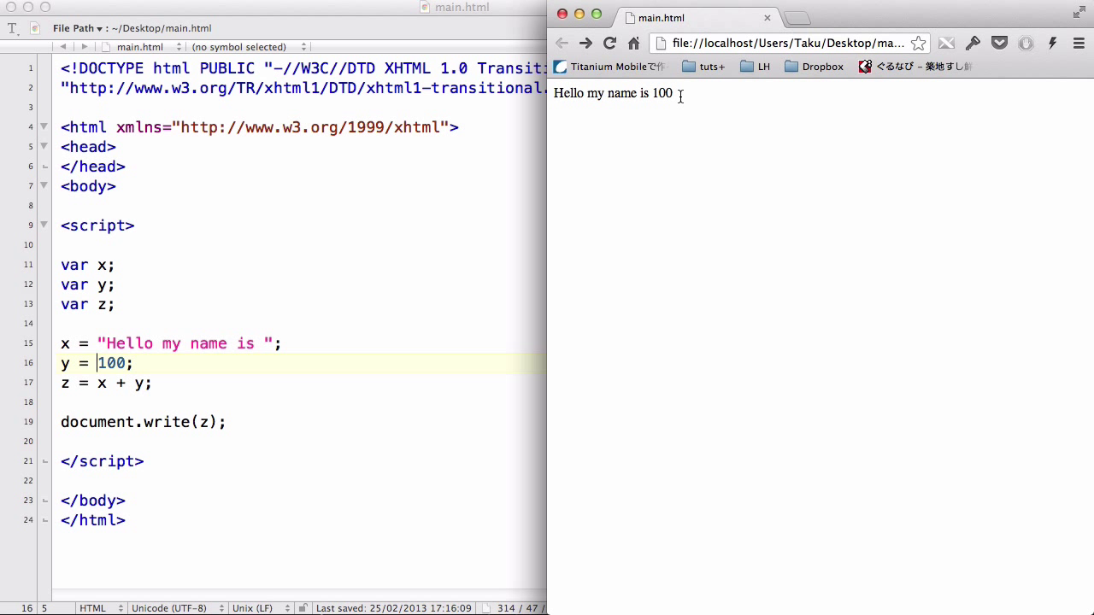
mouse_move(227, 301)
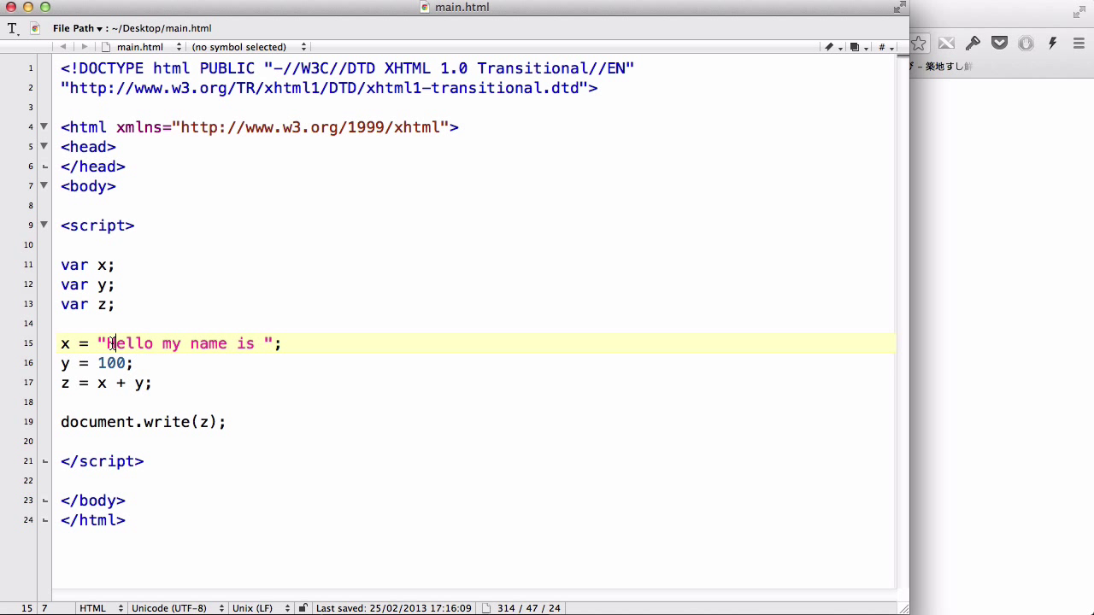
- Replace x's 'Hello my name is' string with the number 50
left_click_drag(103, 344, 256, 343)
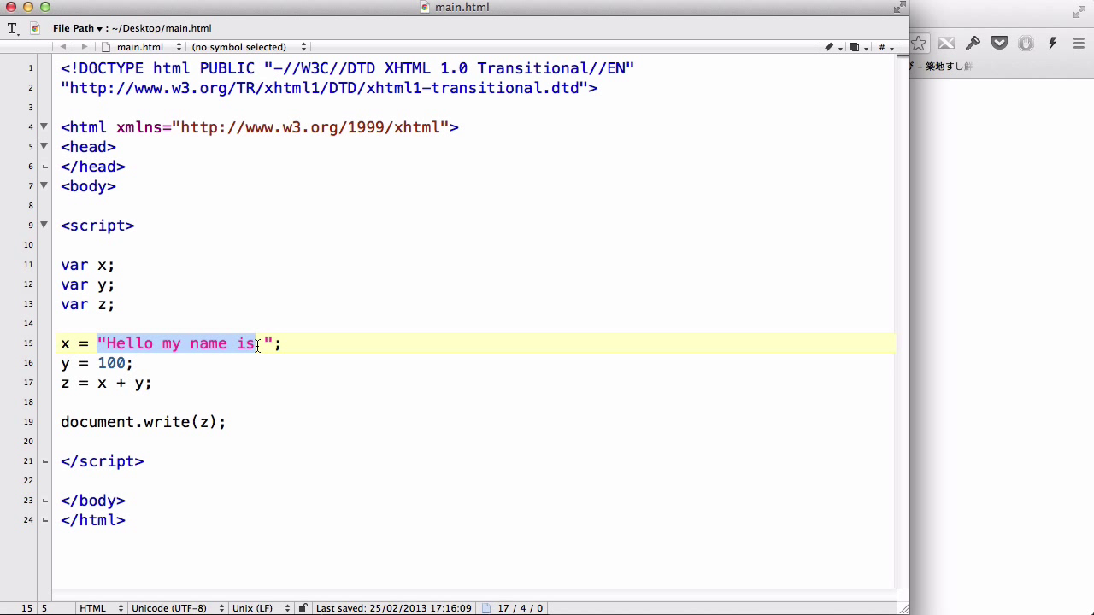
key("Delete")
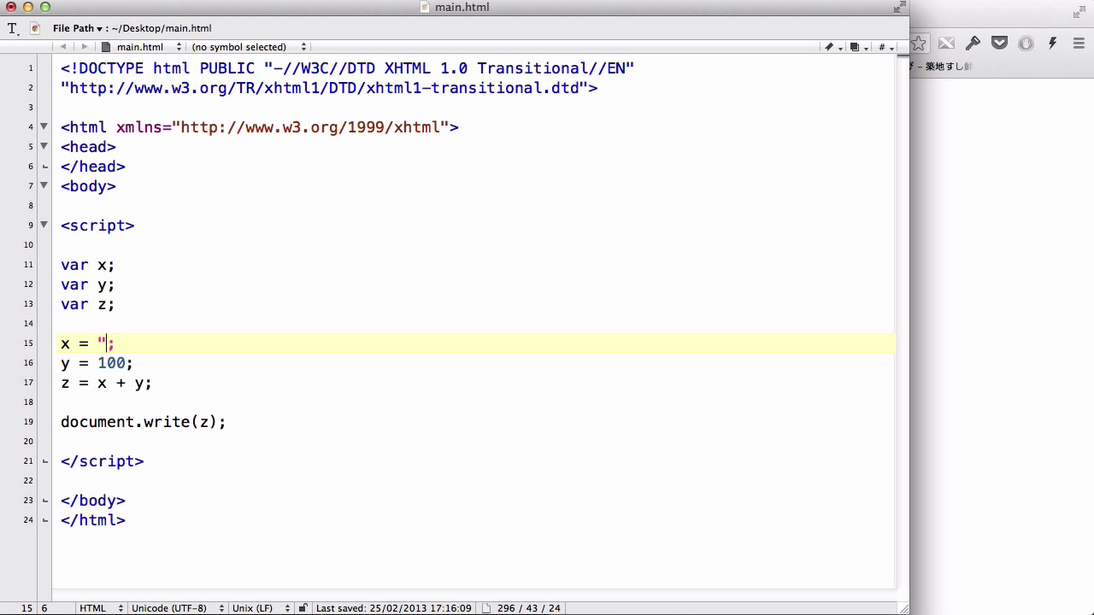
type("50")
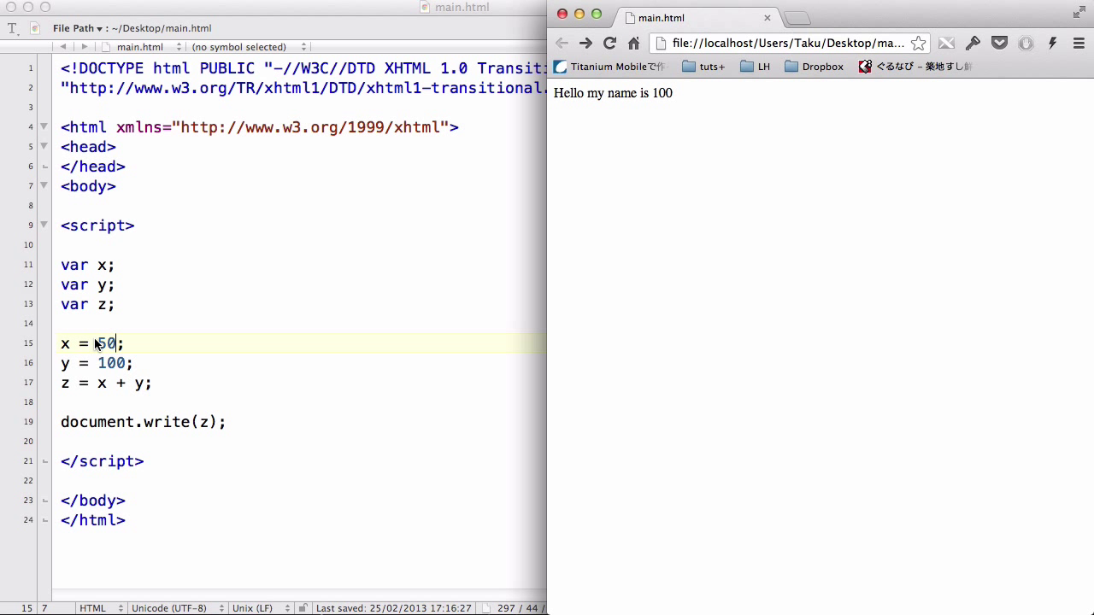
mouse_move(106, 368)
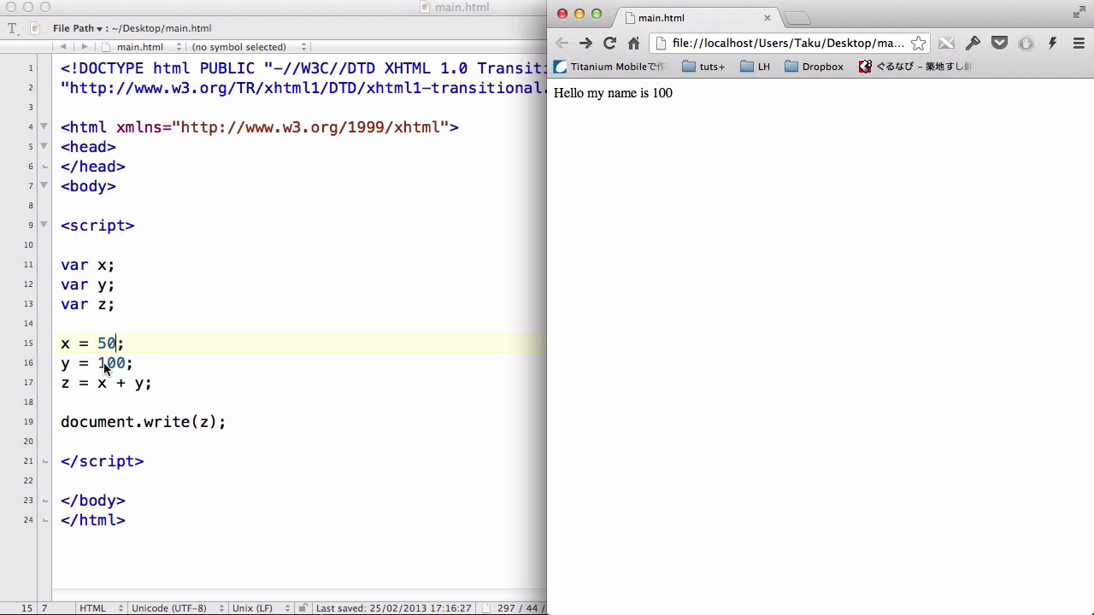
left_click(609, 43)
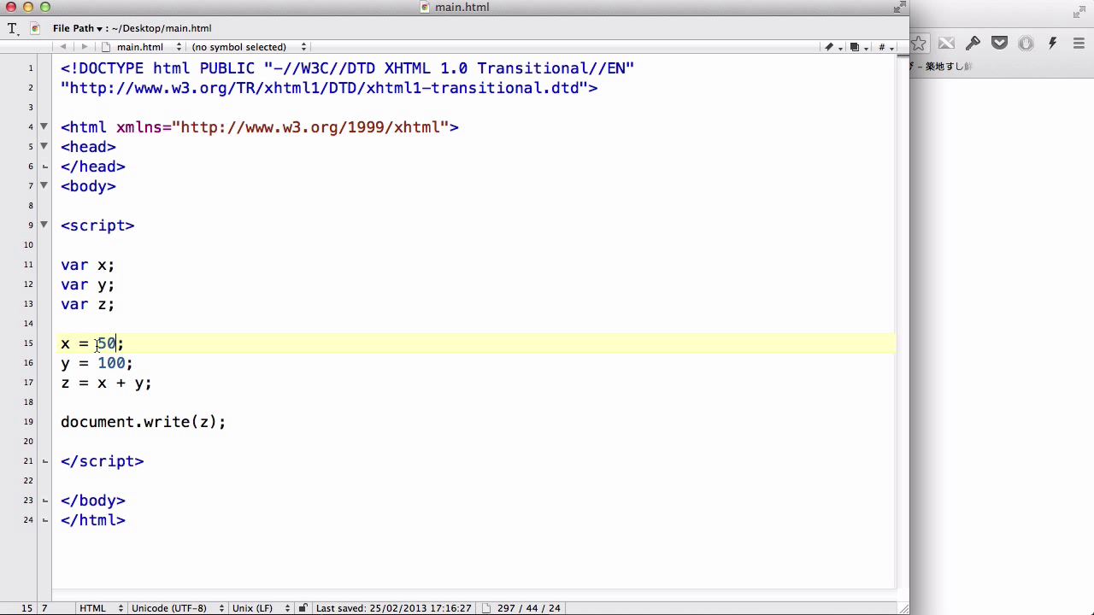
- Quote 50 and 100 as strings and reload the page to show 50100
type("\"")
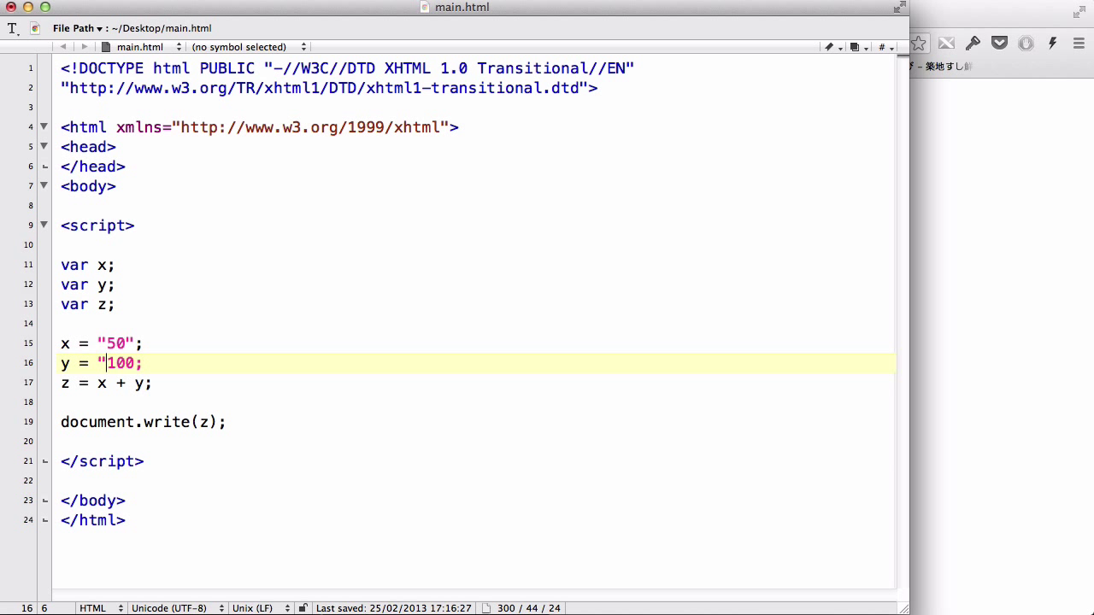
type("\"")
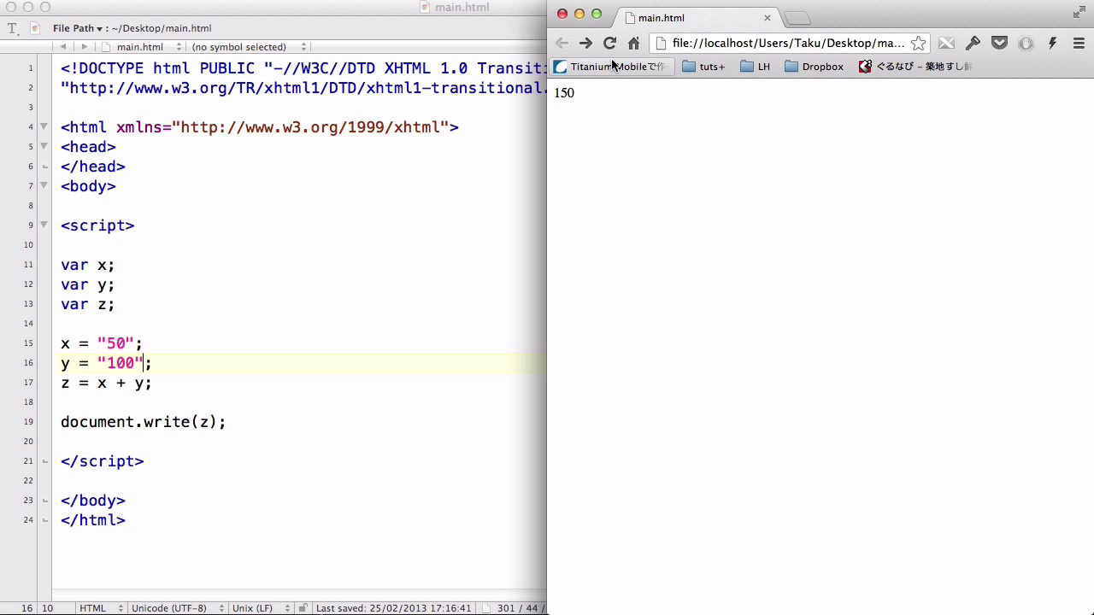
left_click(608, 43)
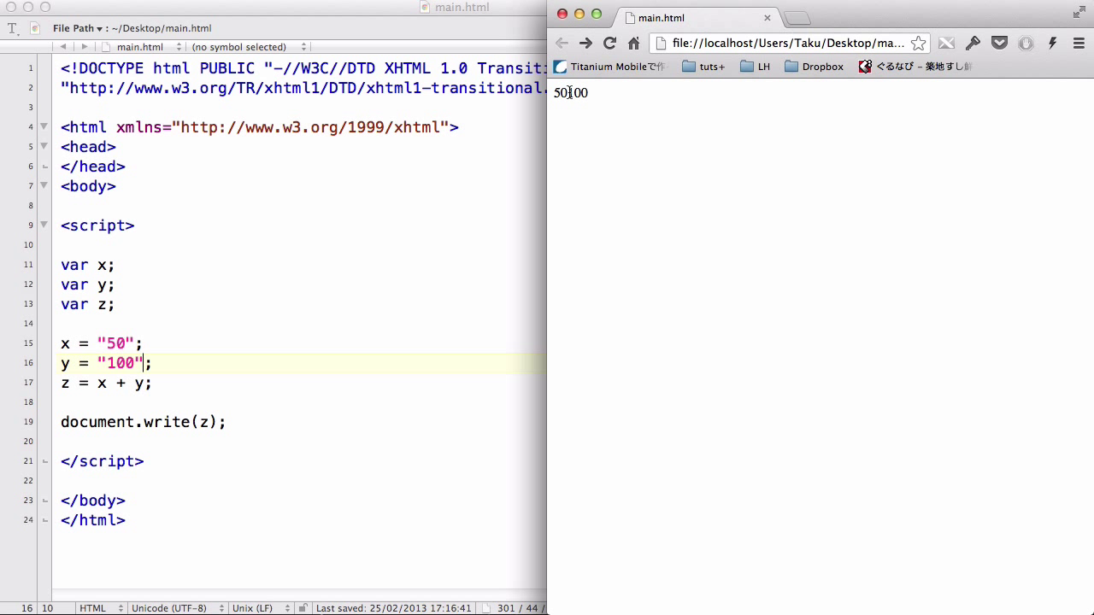
mouse_move(554, 92)
type(" + ")
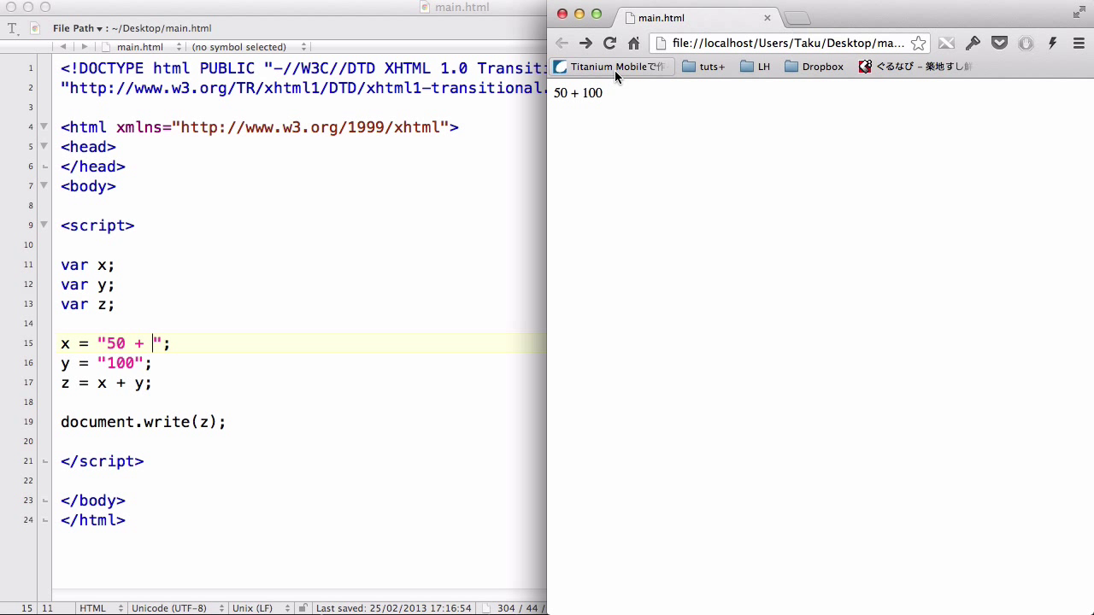
mouse_move(567, 93)
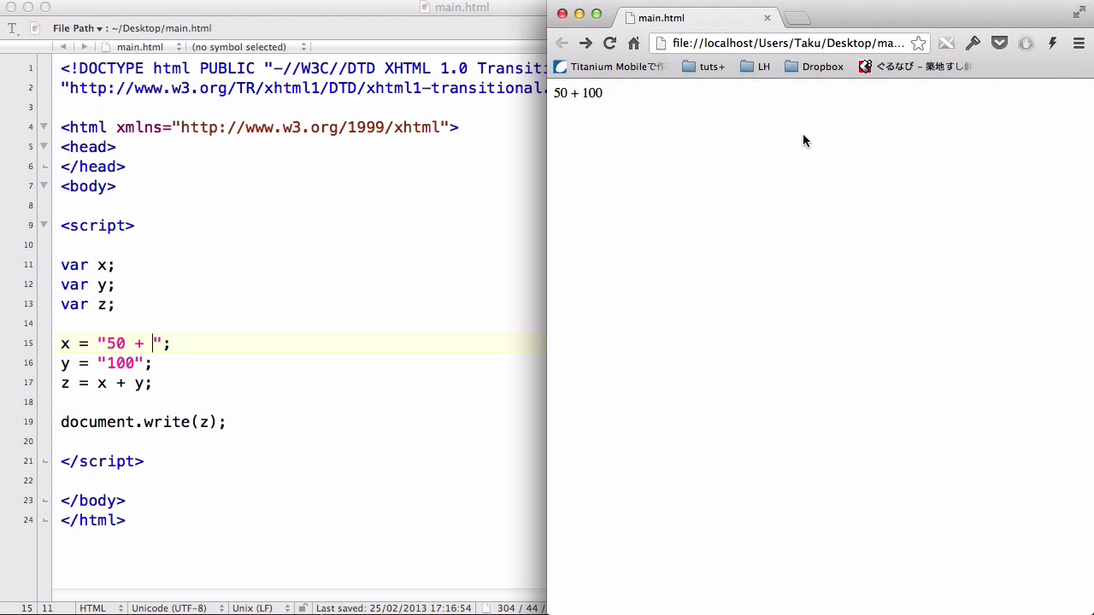
mouse_move(128, 250)
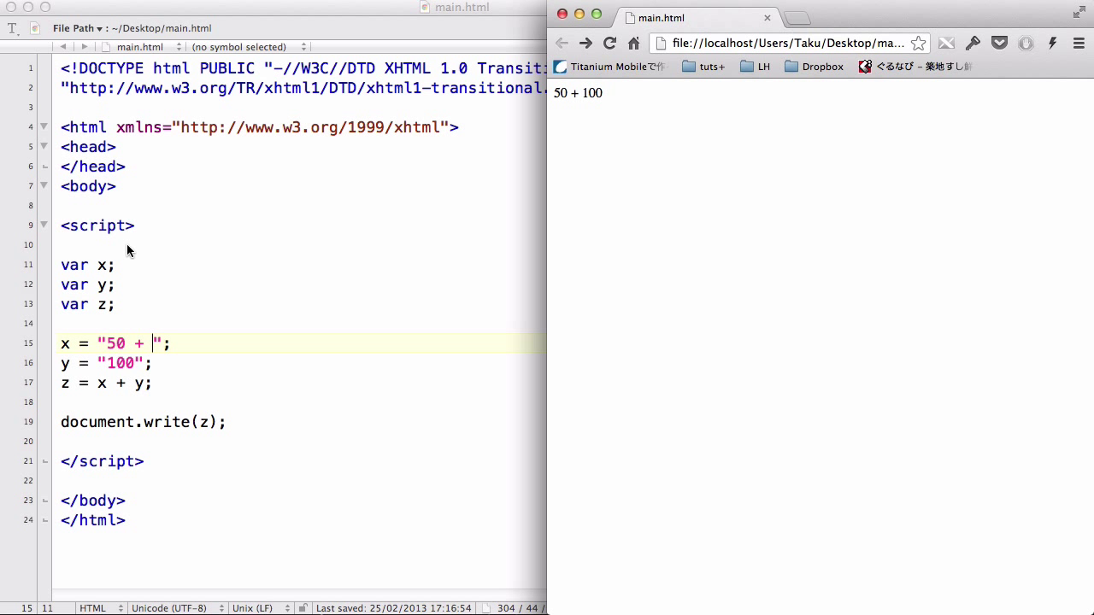
mouse_move(106, 331)
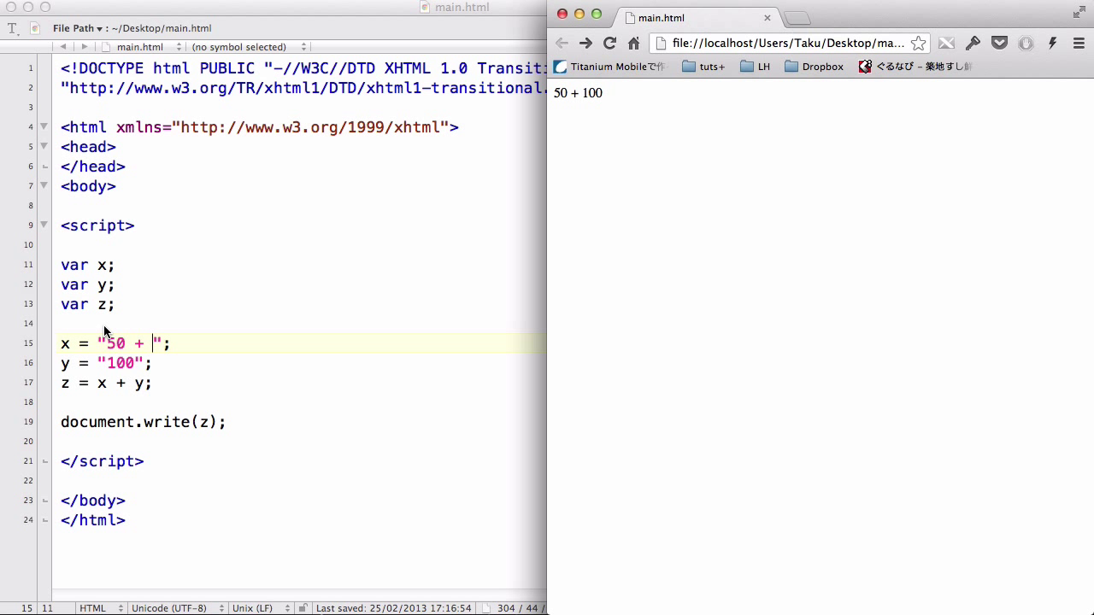
mouse_move(538, 298)
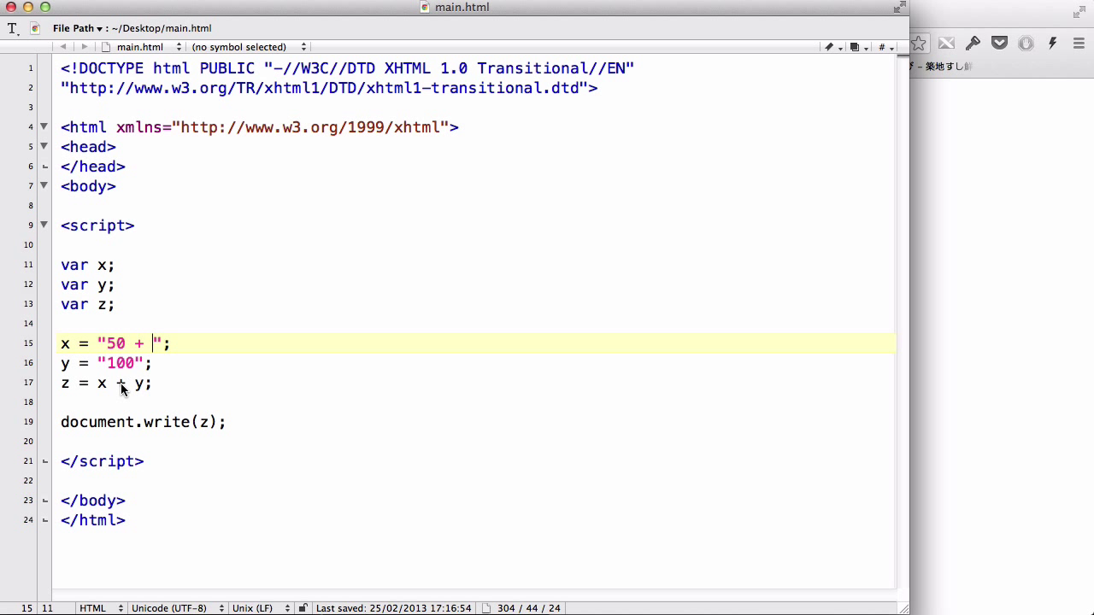
- Return to the TextWrangler code and select the + in z = x + y
left_click(121, 383)
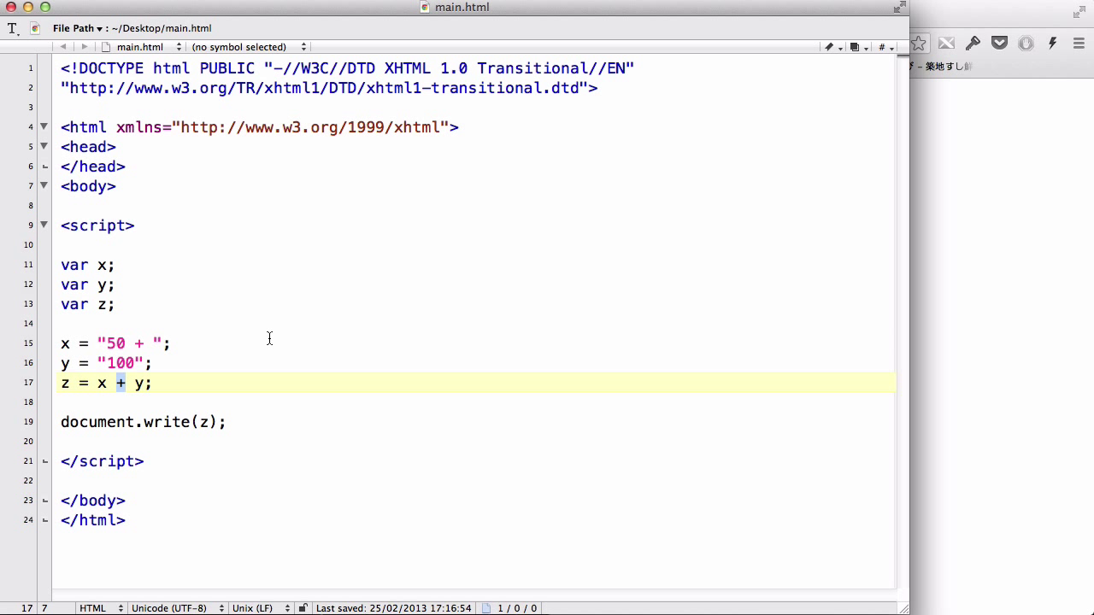